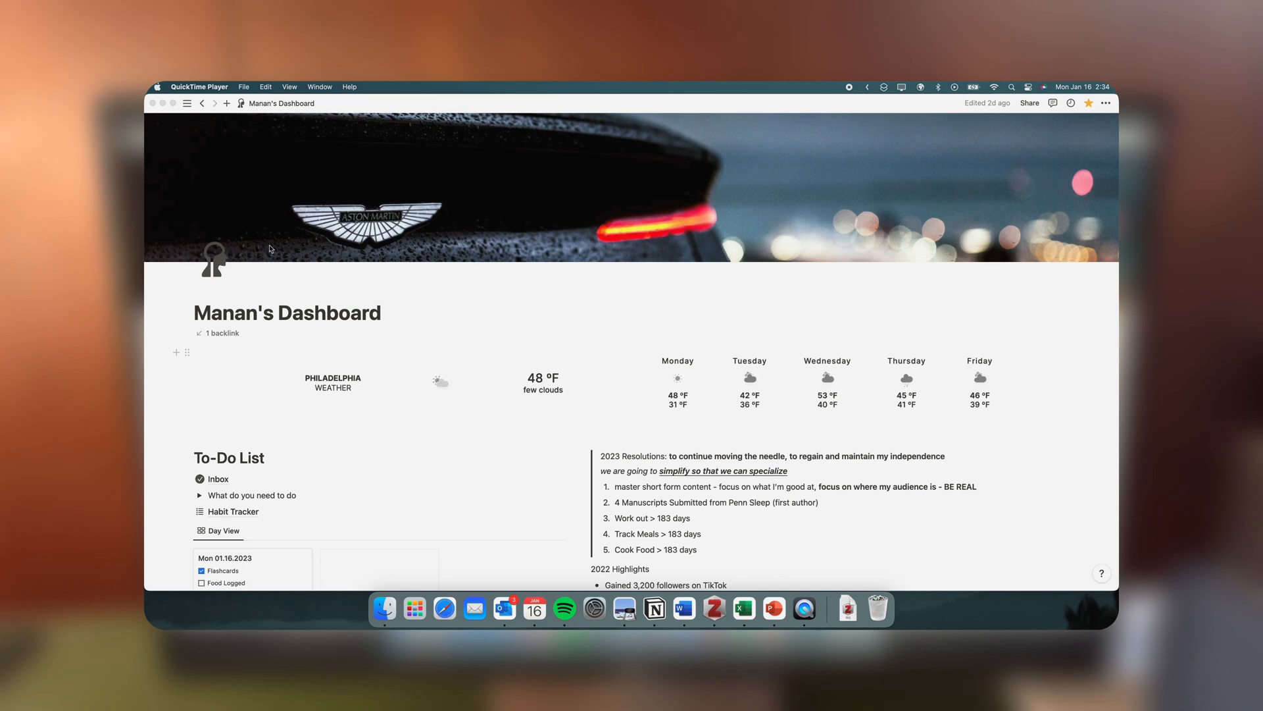
mouse_move(752, 226)
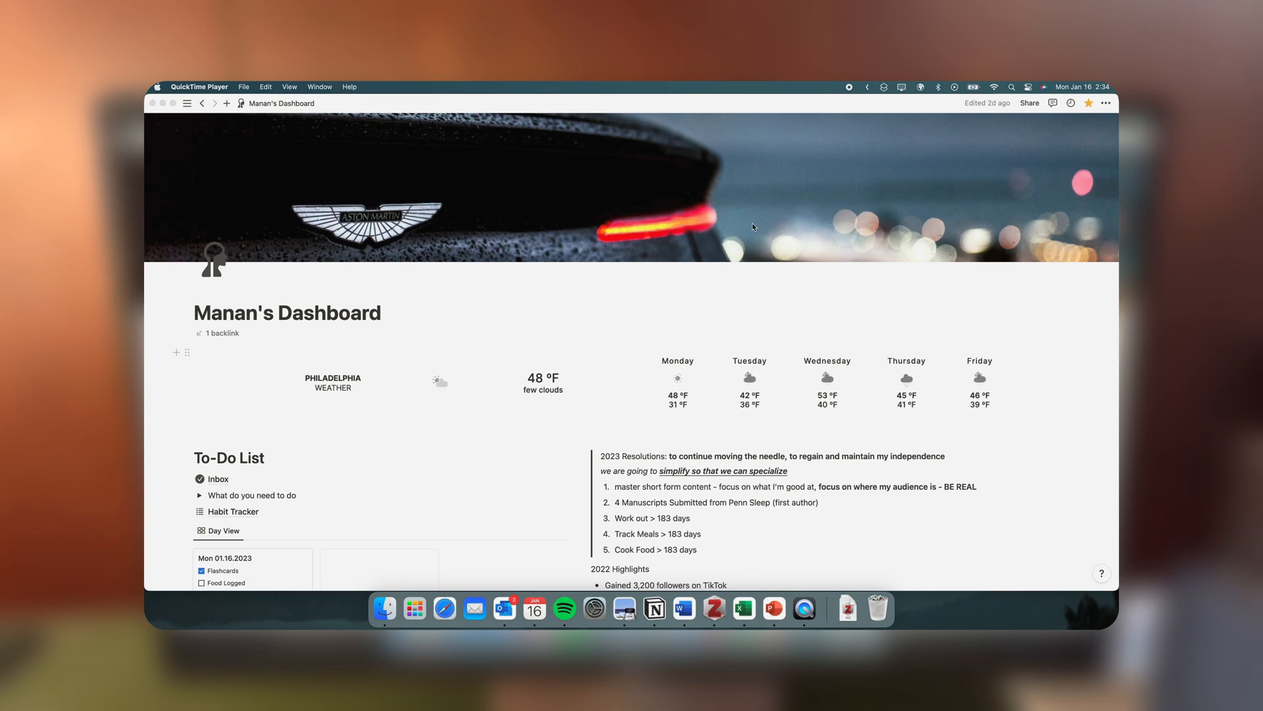
- Reveal the Today's Tasks filter rules, then open the Monday, 01.16.2023 day page
scroll(down, 3)
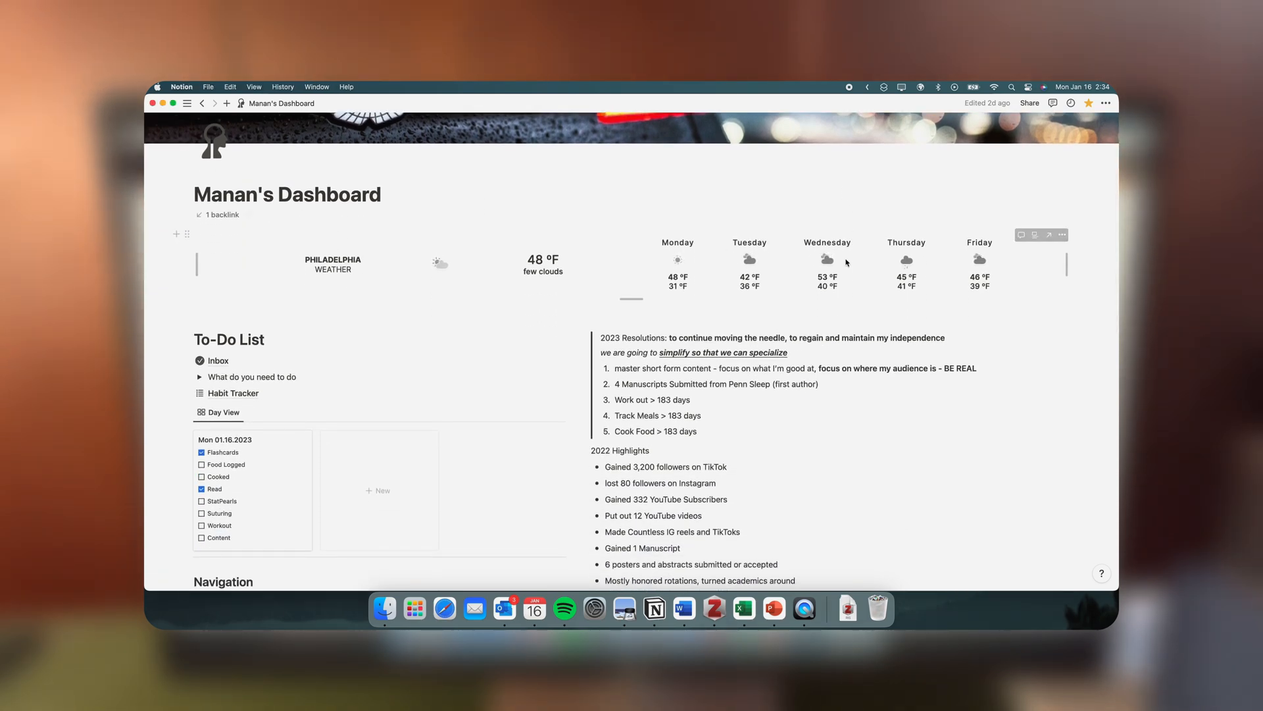
scroll(down, 3)
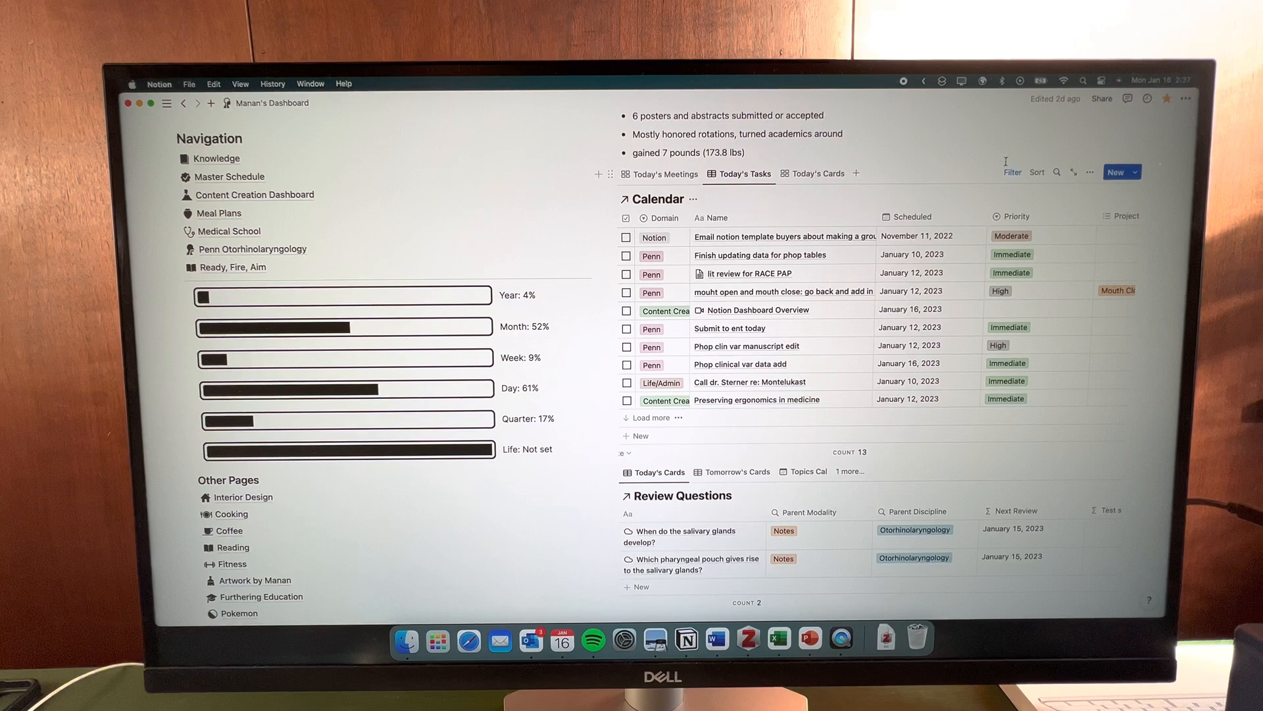
click(1011, 171)
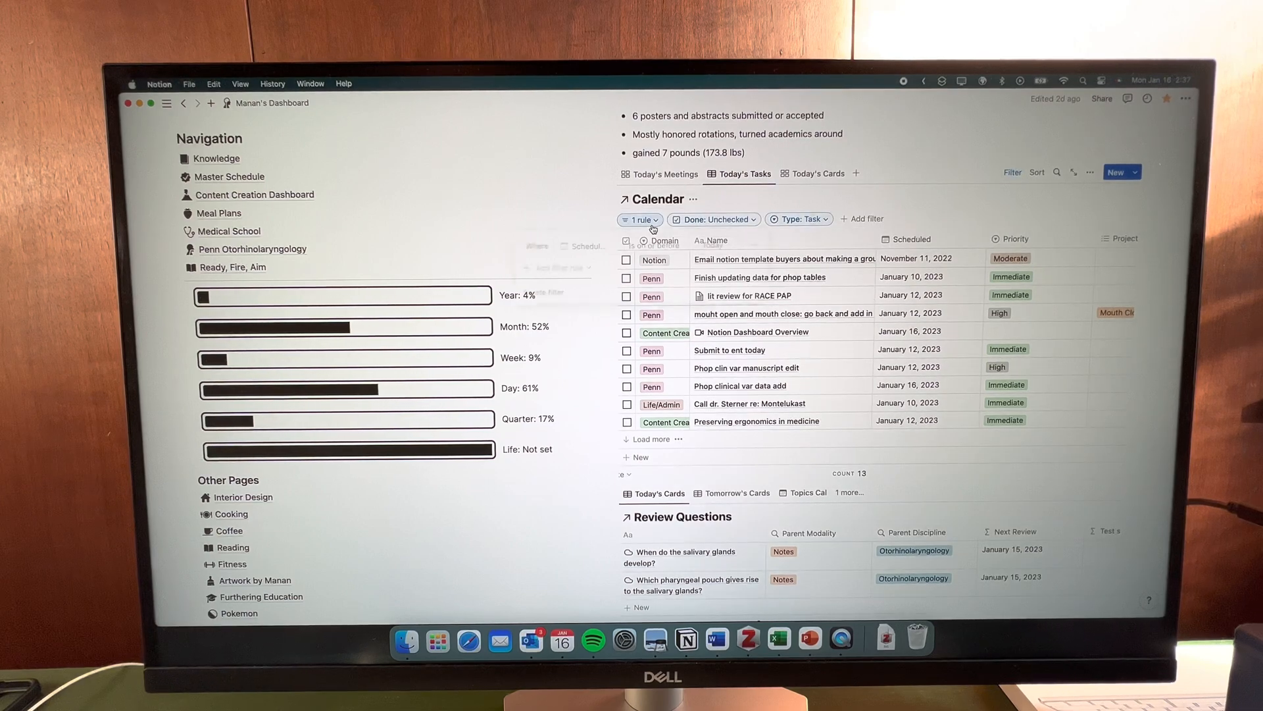
click(639, 218)
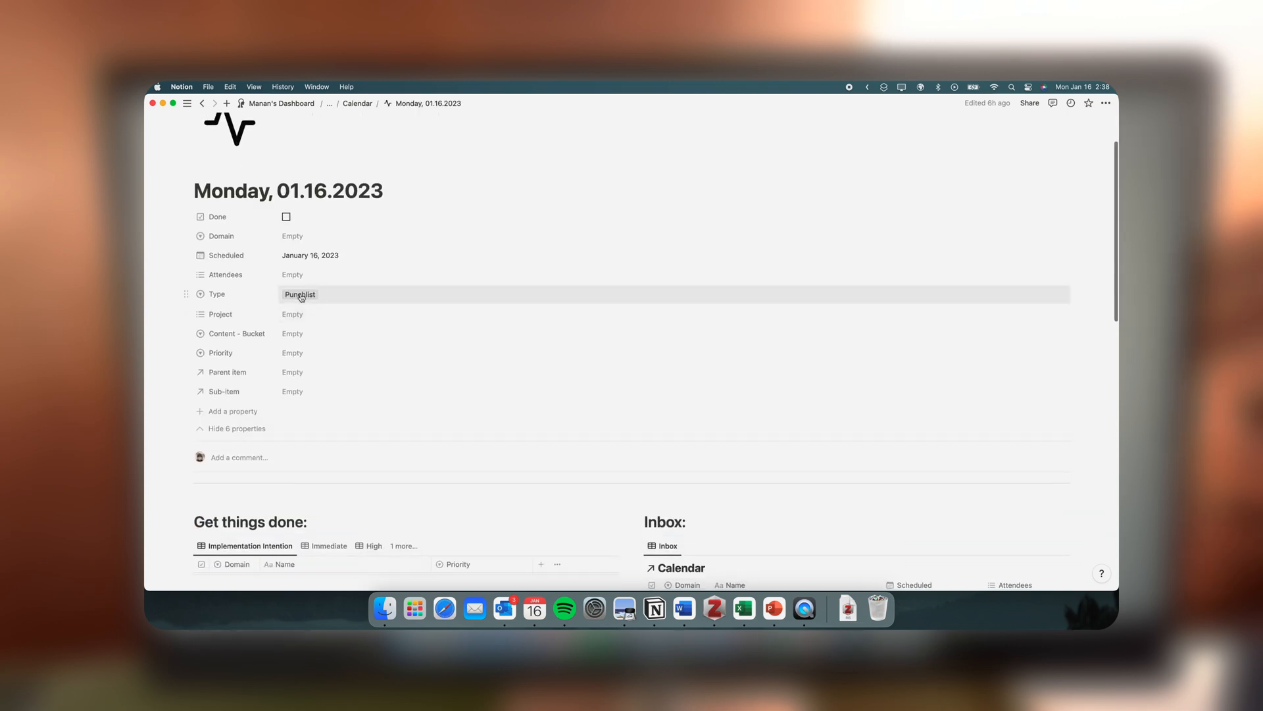
scroll(down, 3)
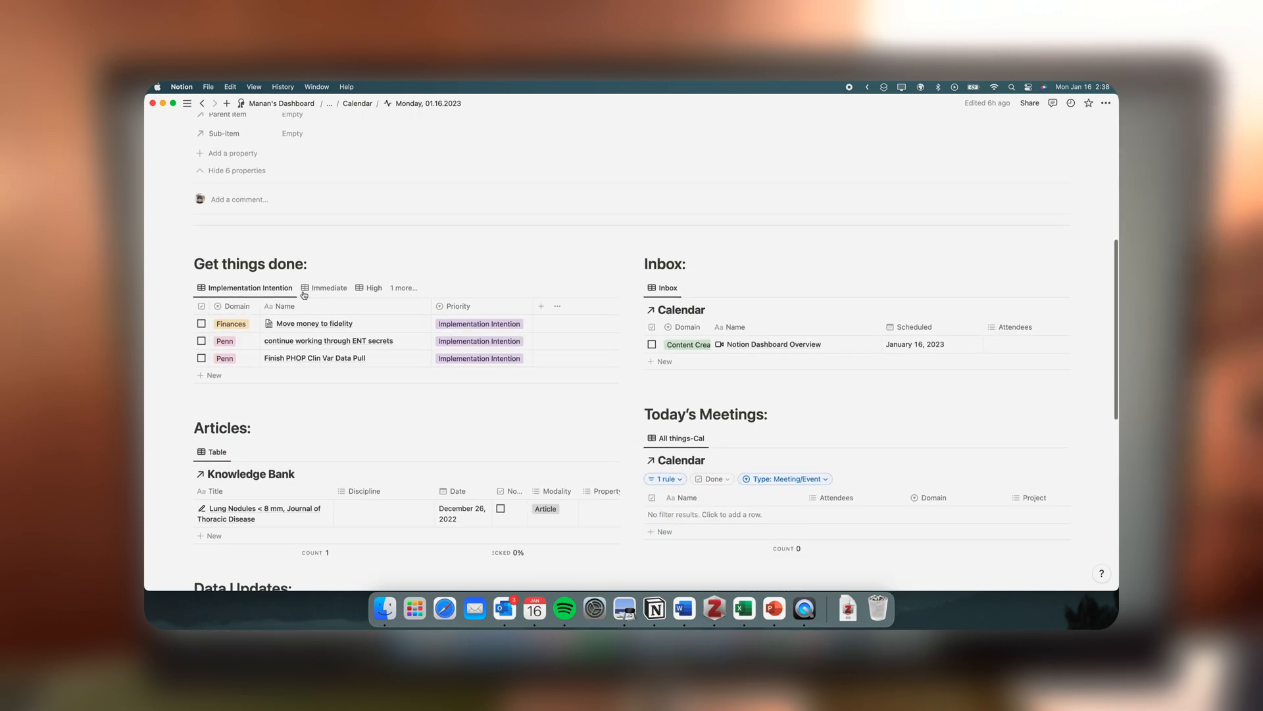
scroll(down, 3)
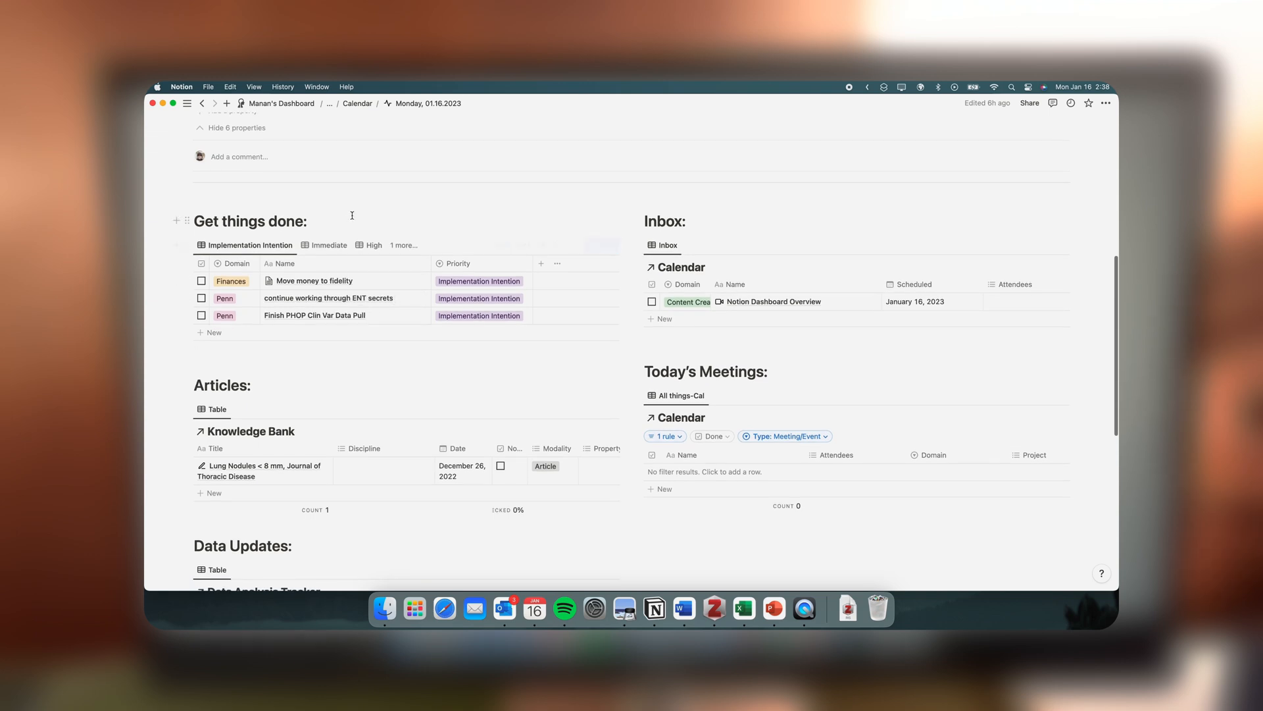
click(308, 219)
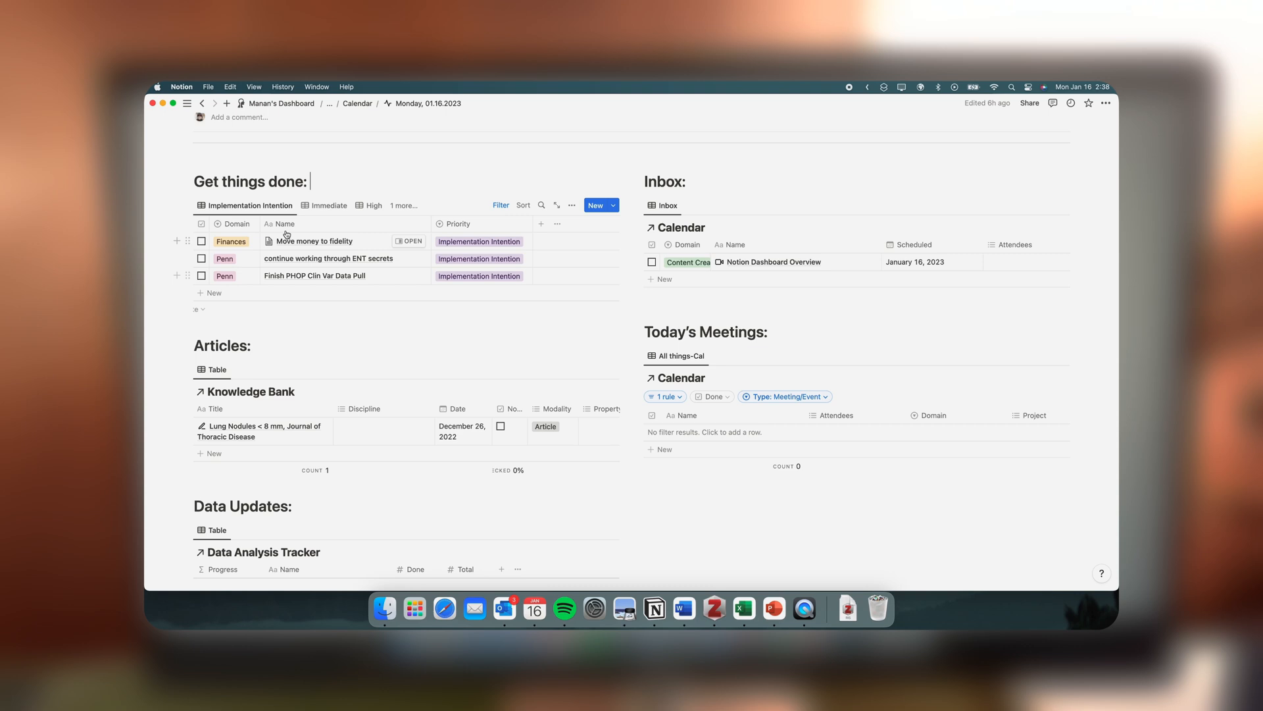
click(328, 205)
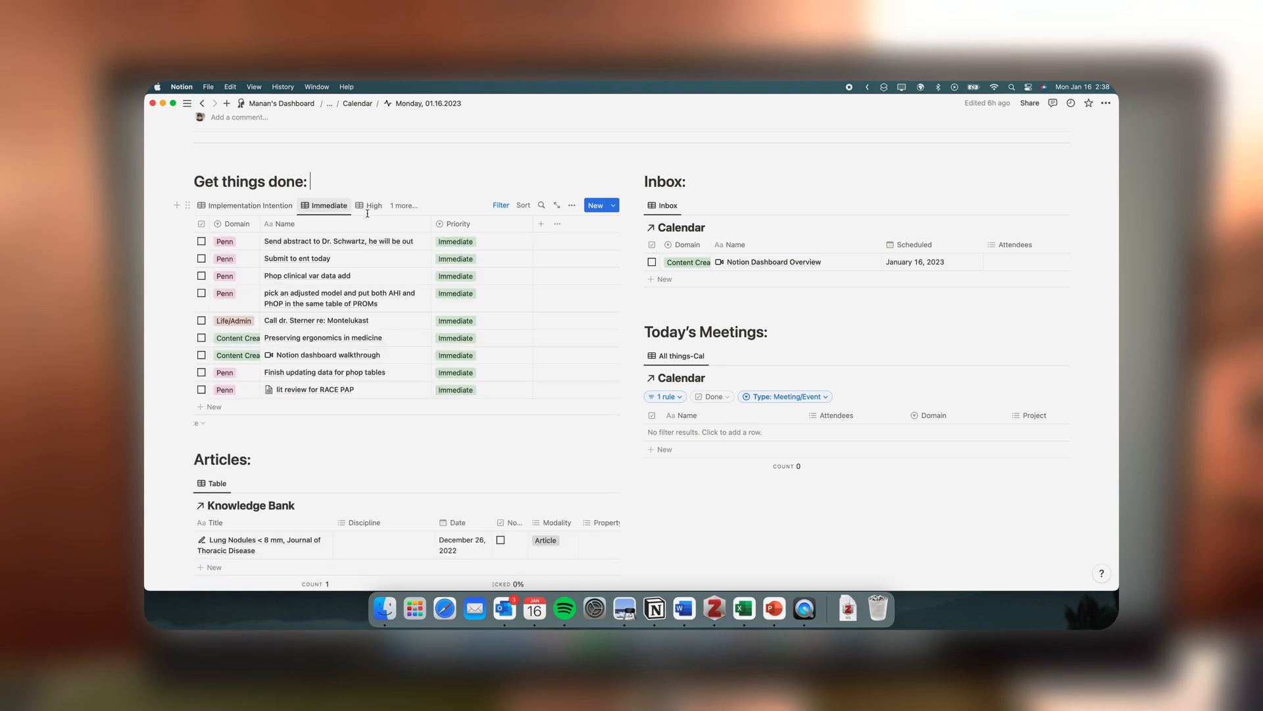
click(404, 205)
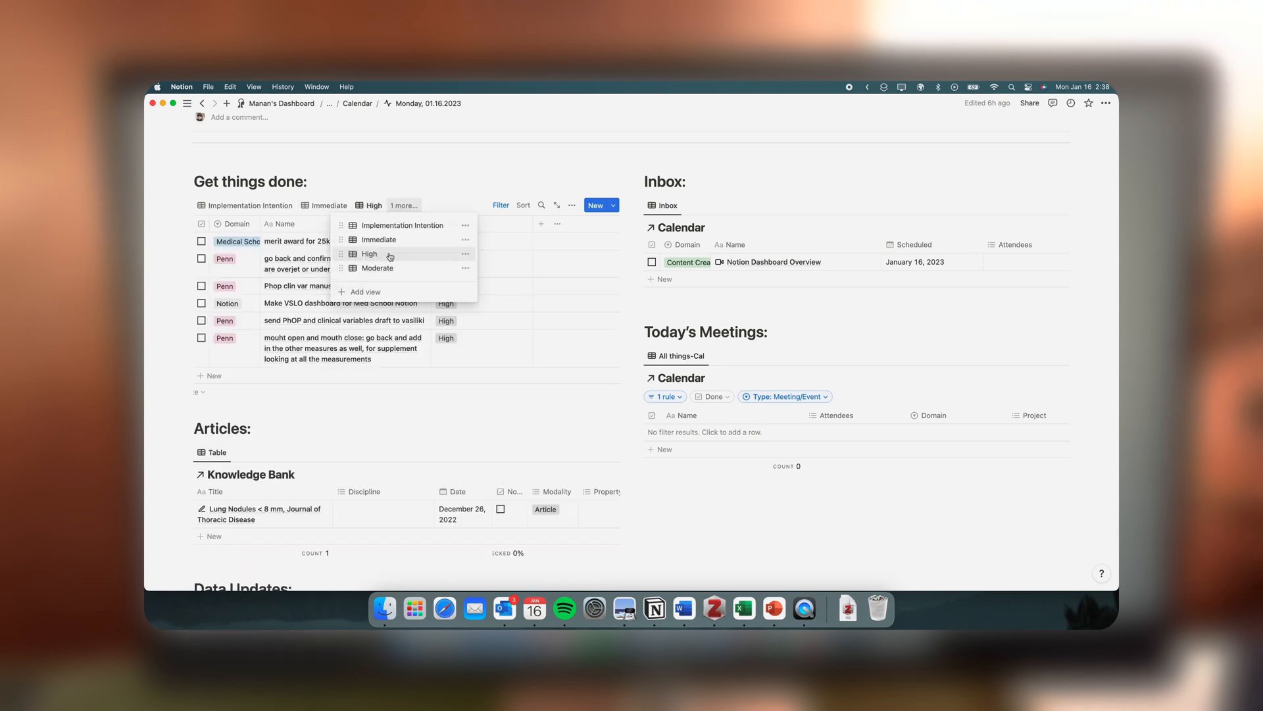
mouse_move(402, 268)
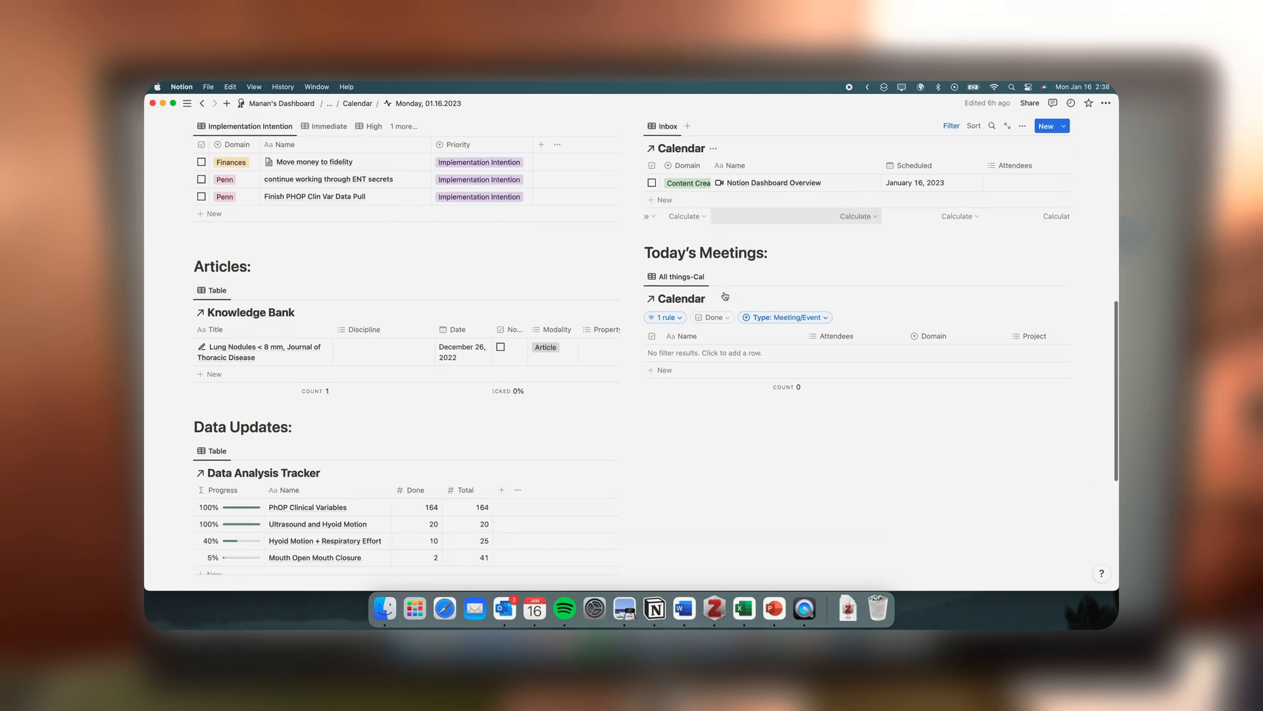
scroll(down, 3)
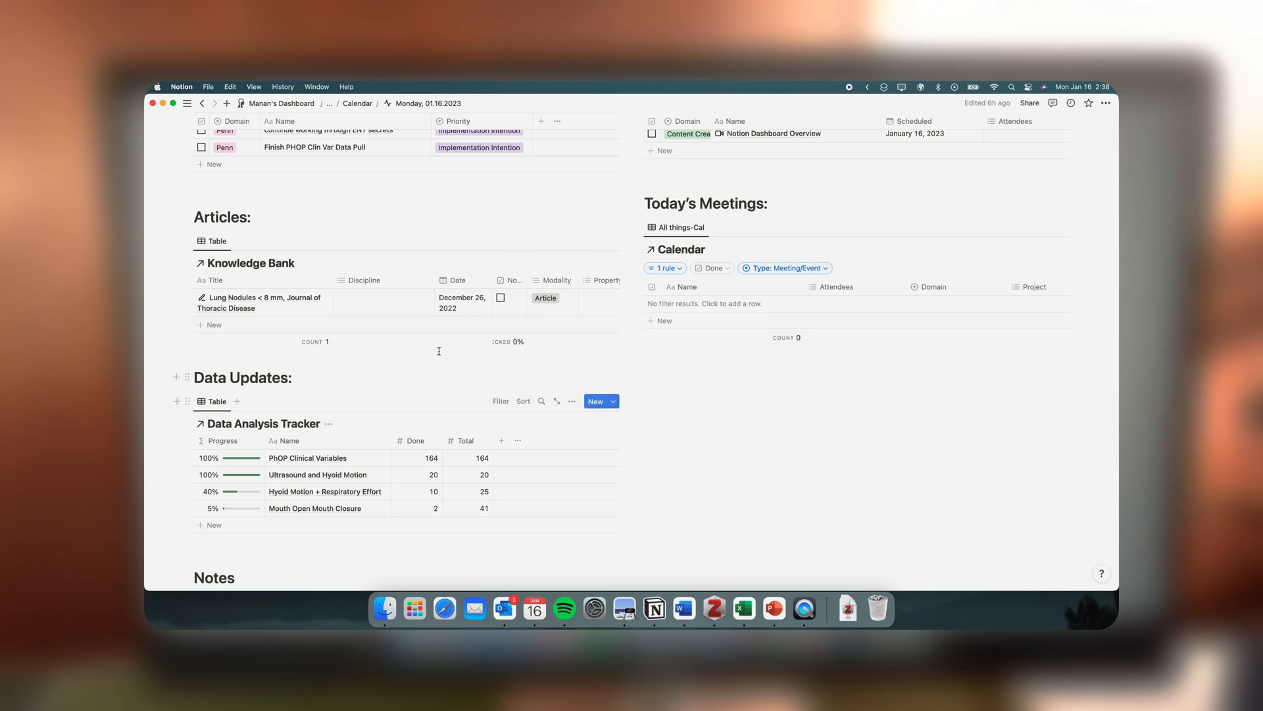
scroll(down, 3)
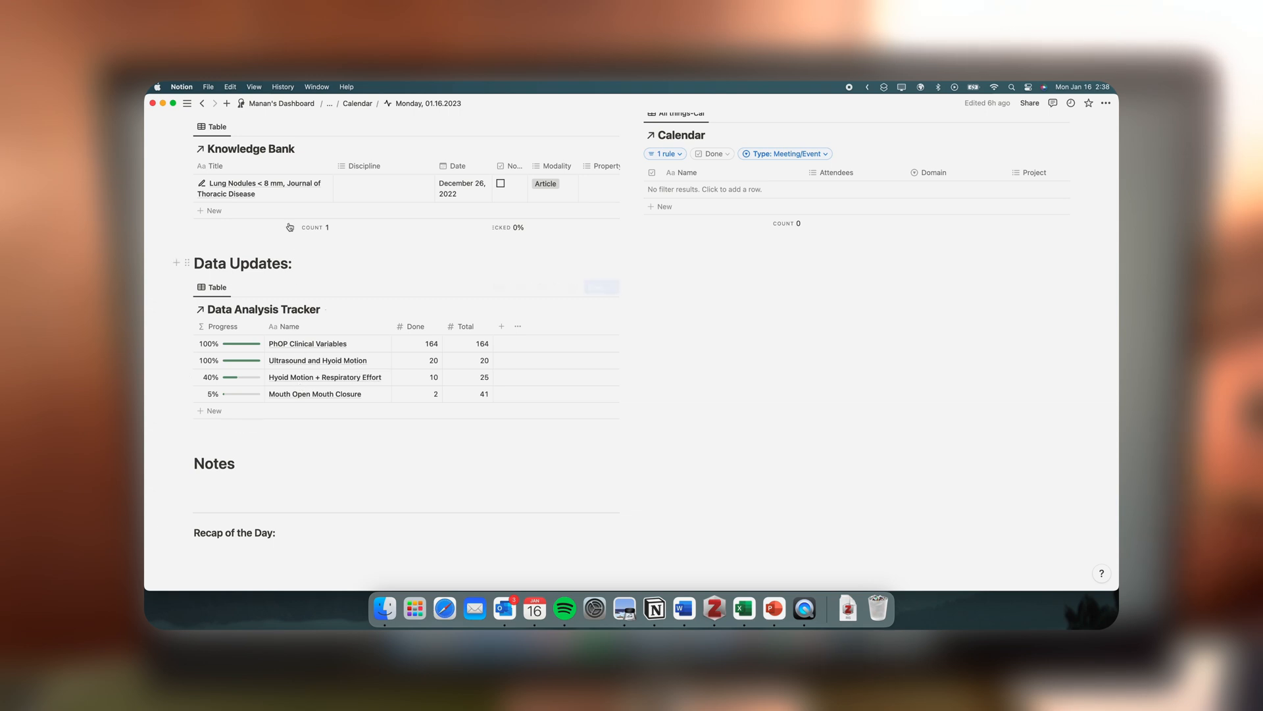
scroll(down, 3)
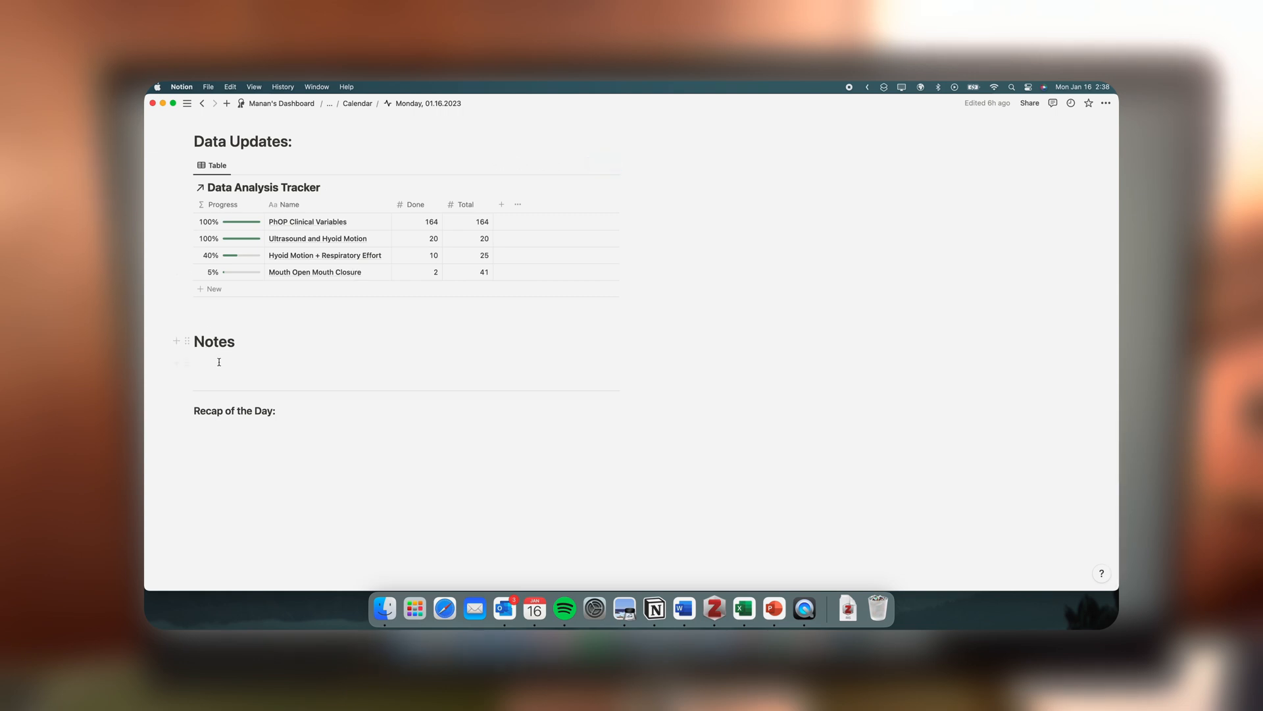
click(217, 377)
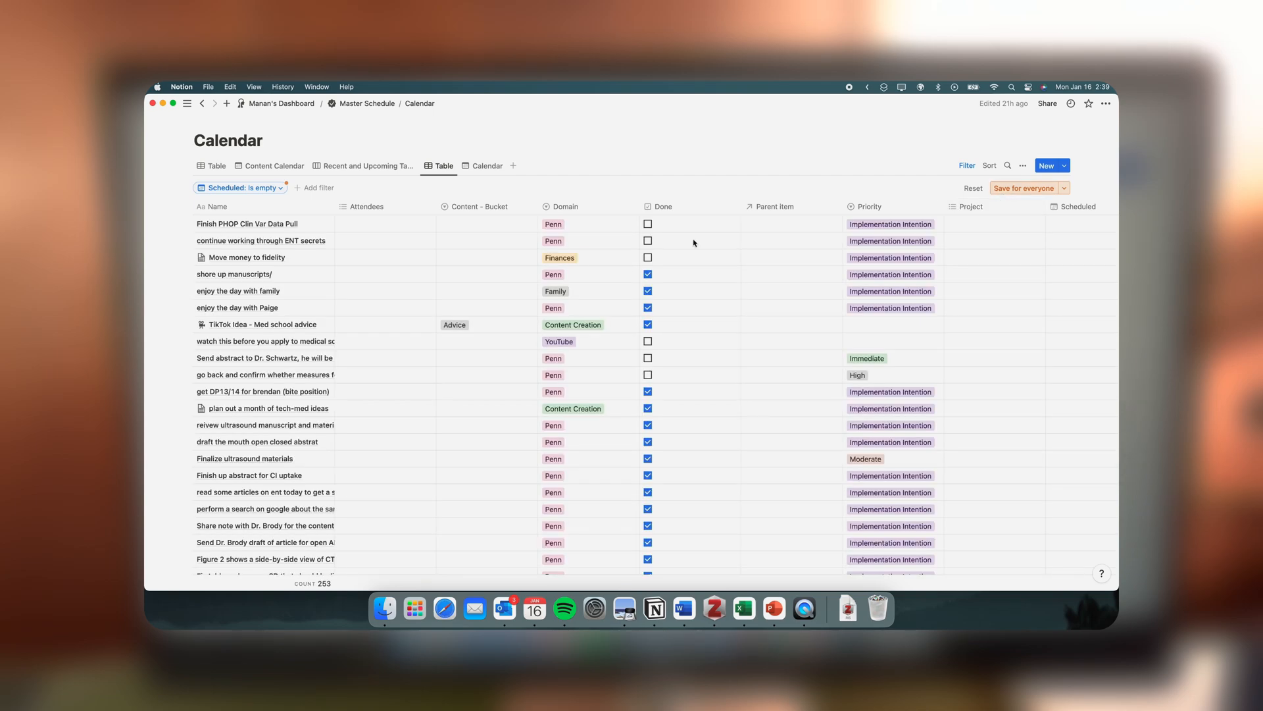
- Switch the Master Schedule calendar to its Table view of tasks with Scheduled empty
click(487, 165)
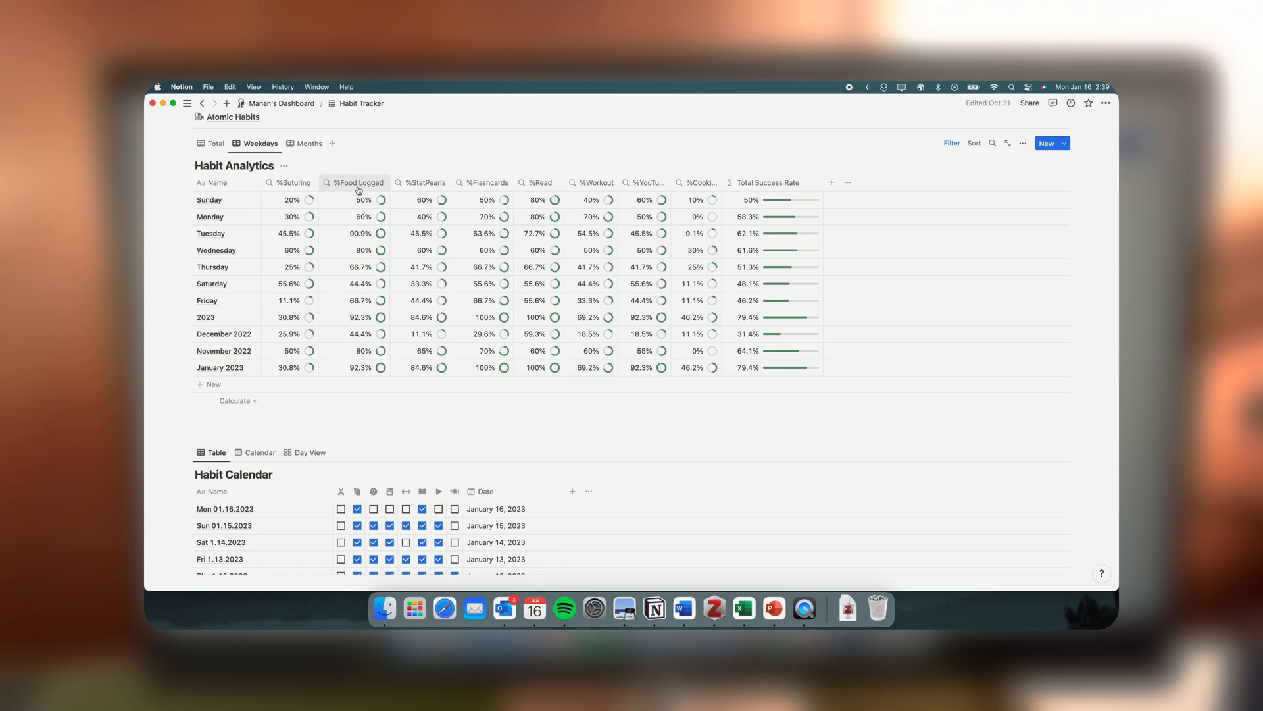
mouse_move(538, 182)
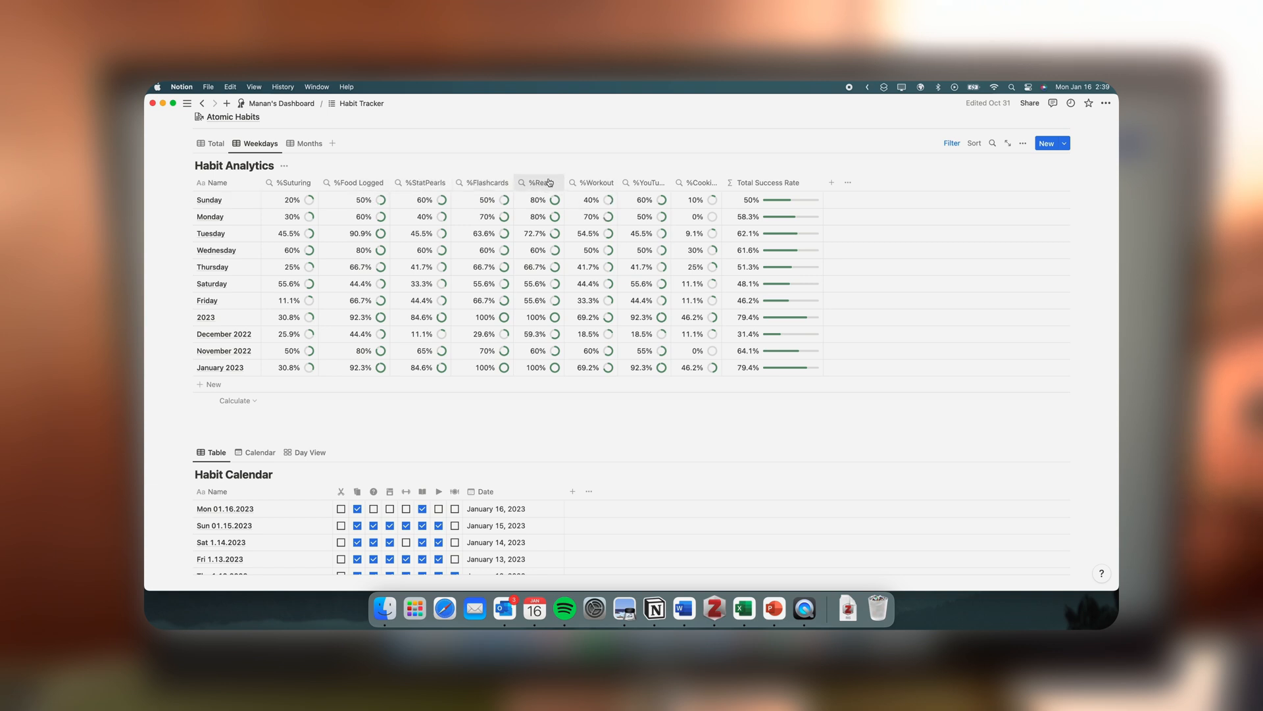
mouse_move(645, 182)
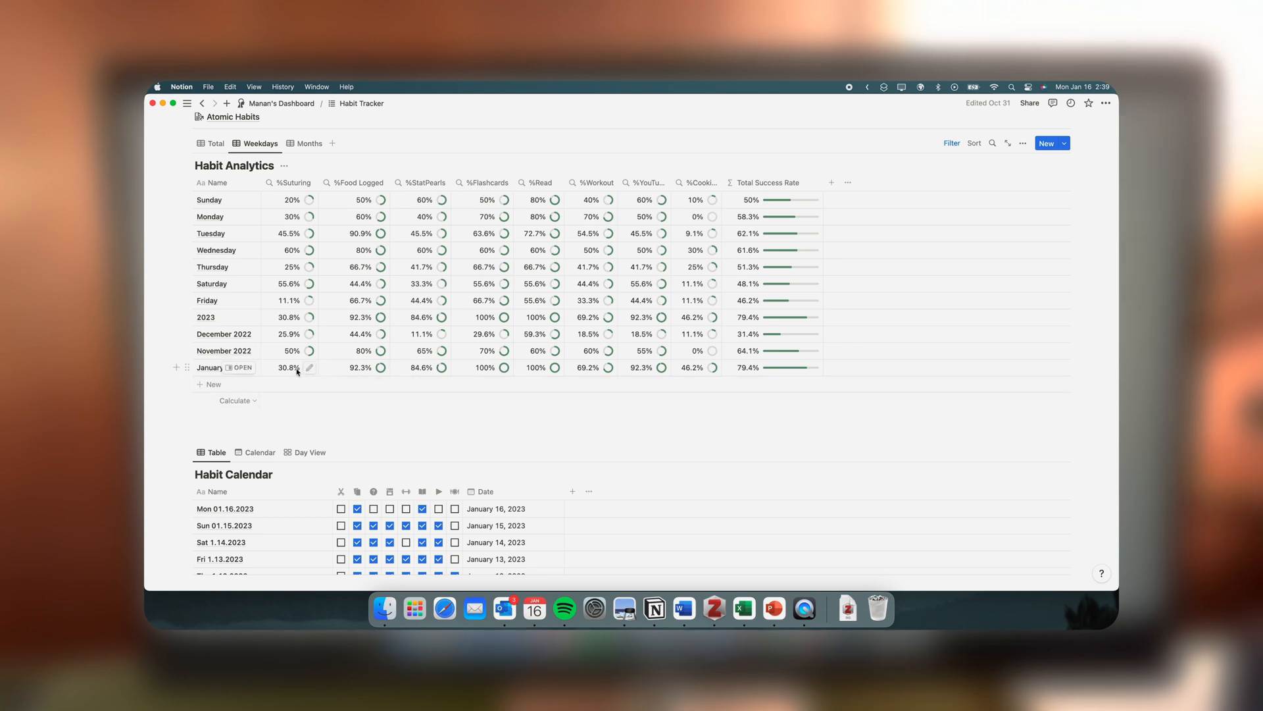
- Scroll the Habit Tracker down to the Habit Calendar's daily checkbox rows
scroll(down, 3)
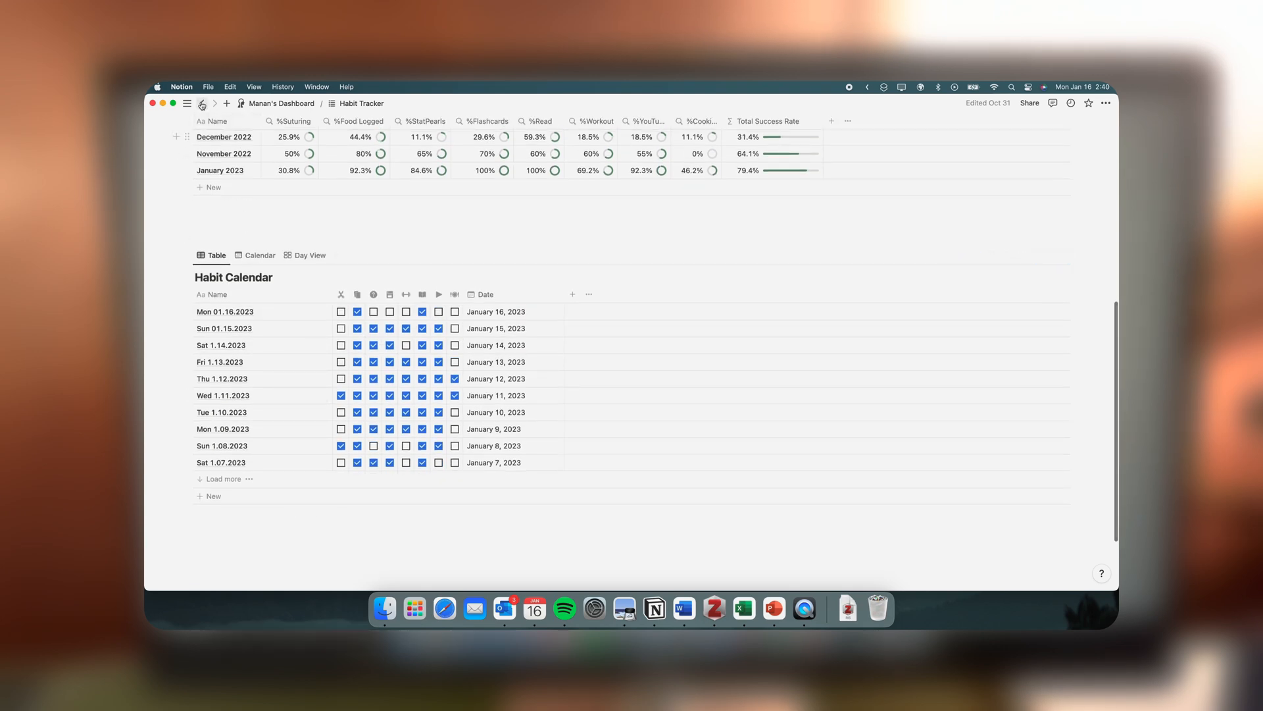
- Return to the dashboard, mark Content done in the Day View card, and scroll to Review Questions
click(203, 103)
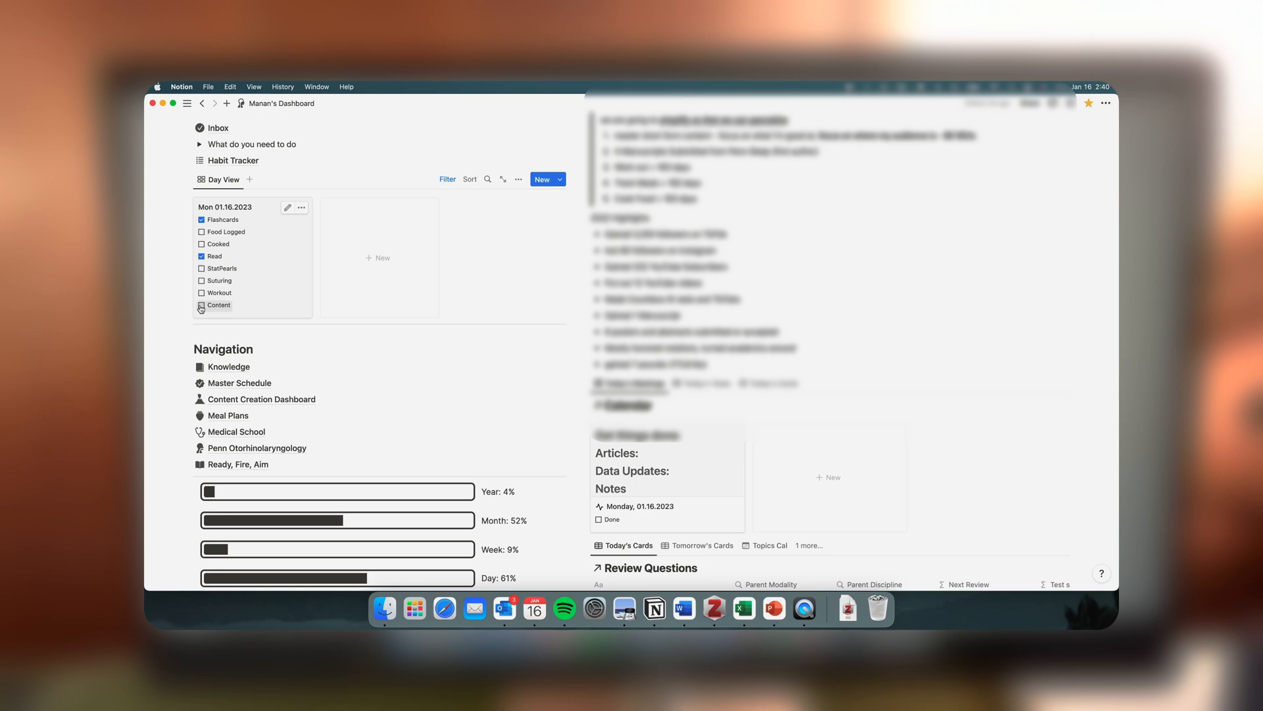
click(201, 304)
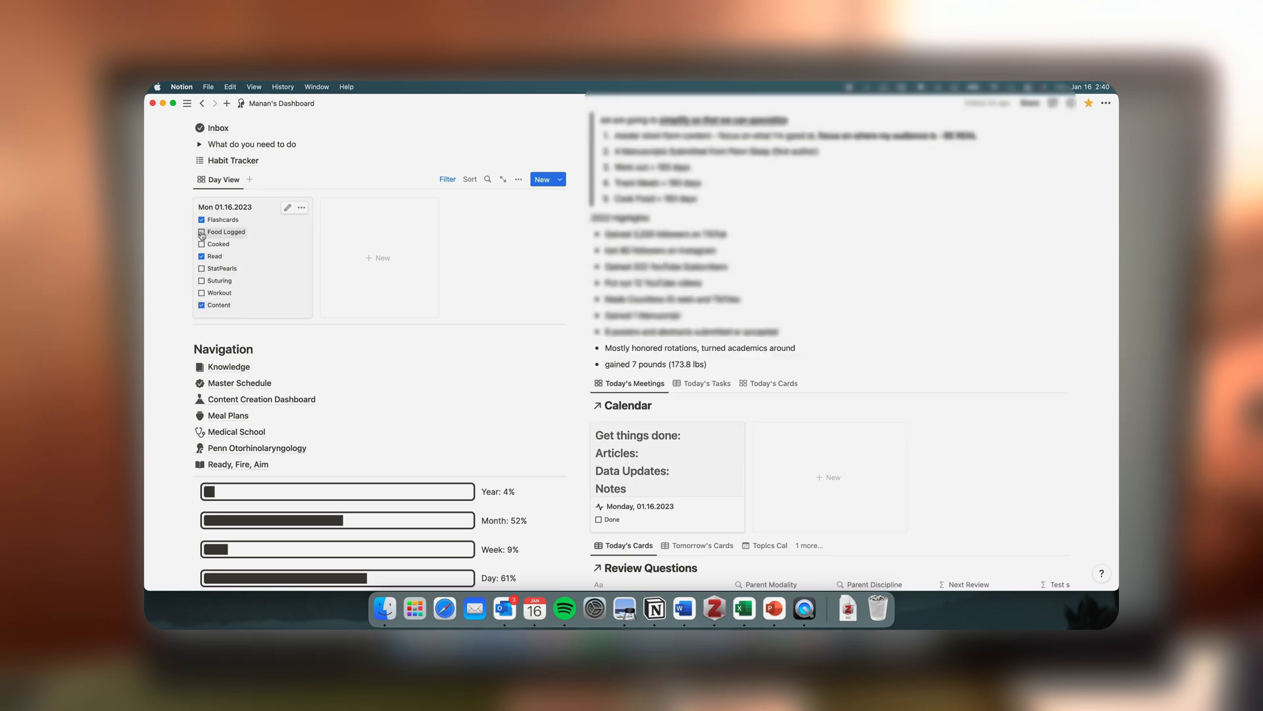
scroll(down, 3)
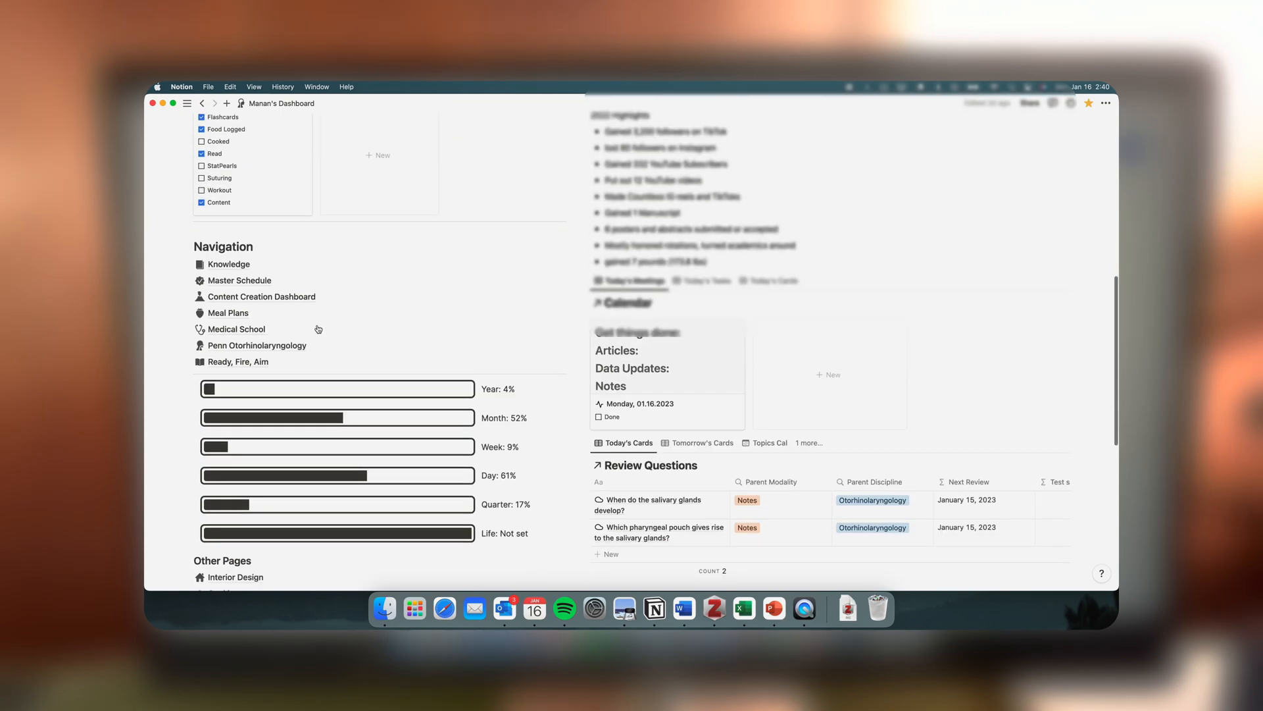
scroll(down, 3)
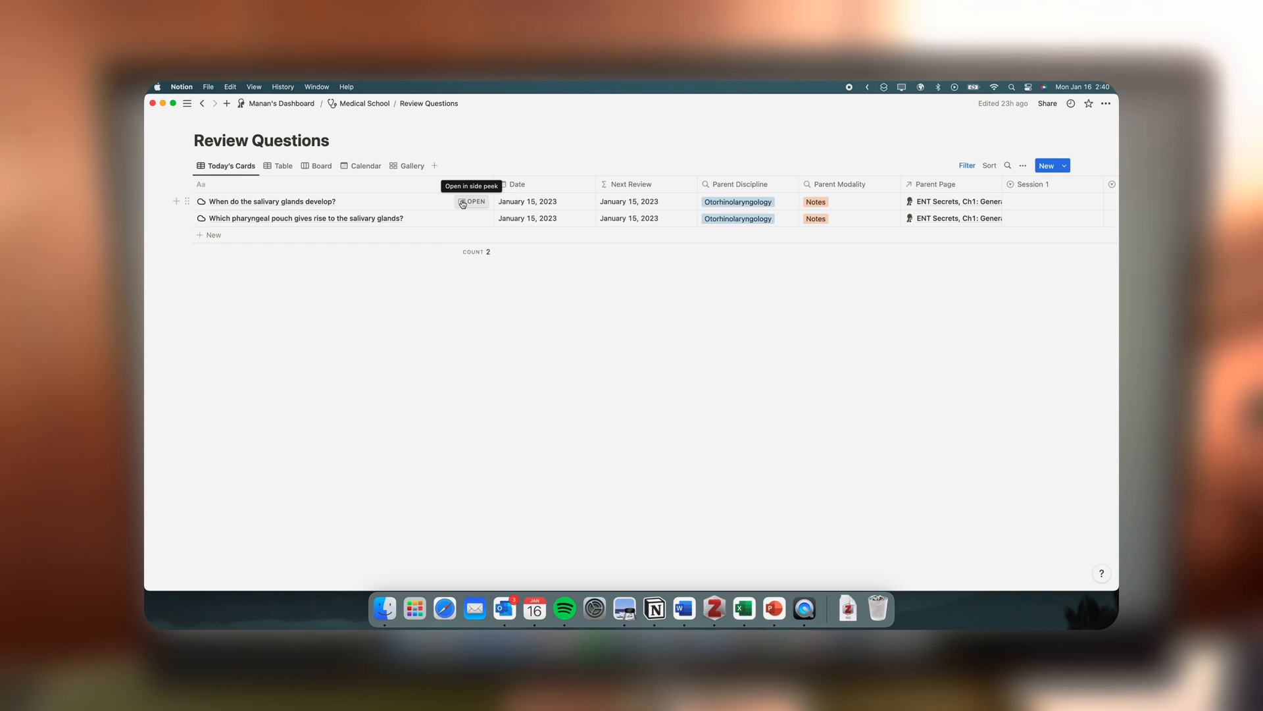
- Review the salivary gland development question in side peek and clear it from today's reviews
click(474, 202)
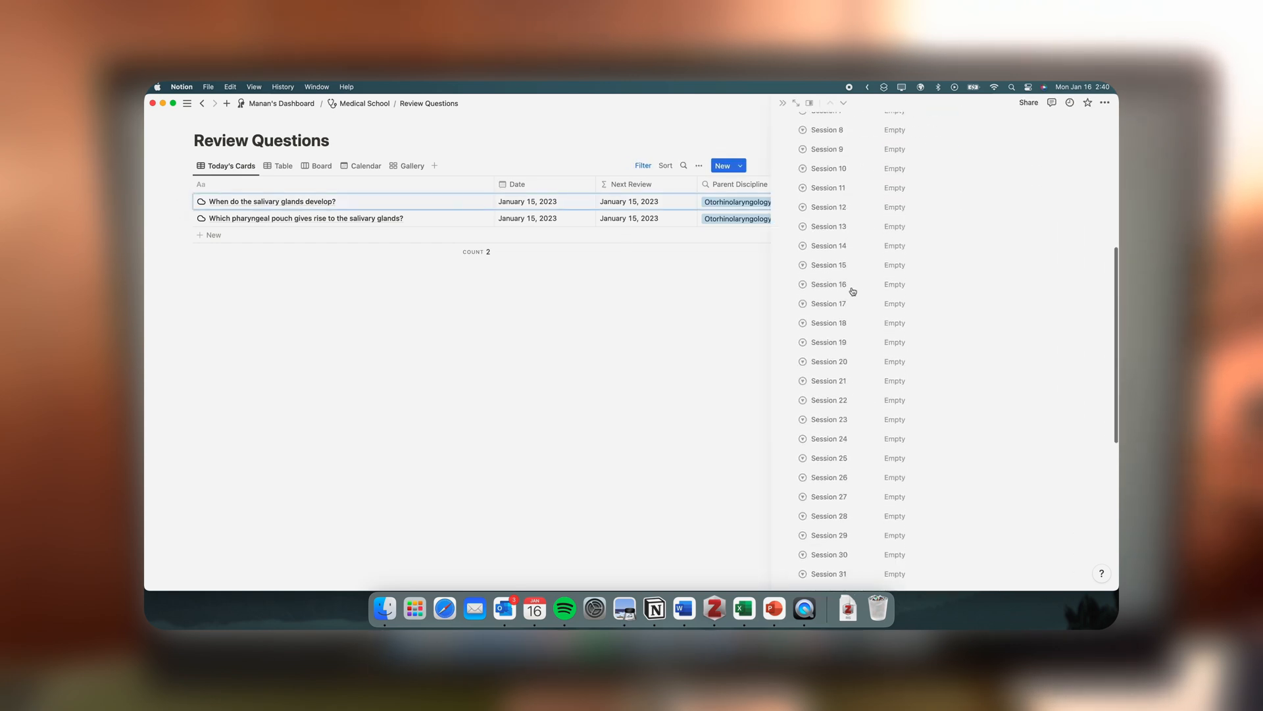
scroll(down, 3)
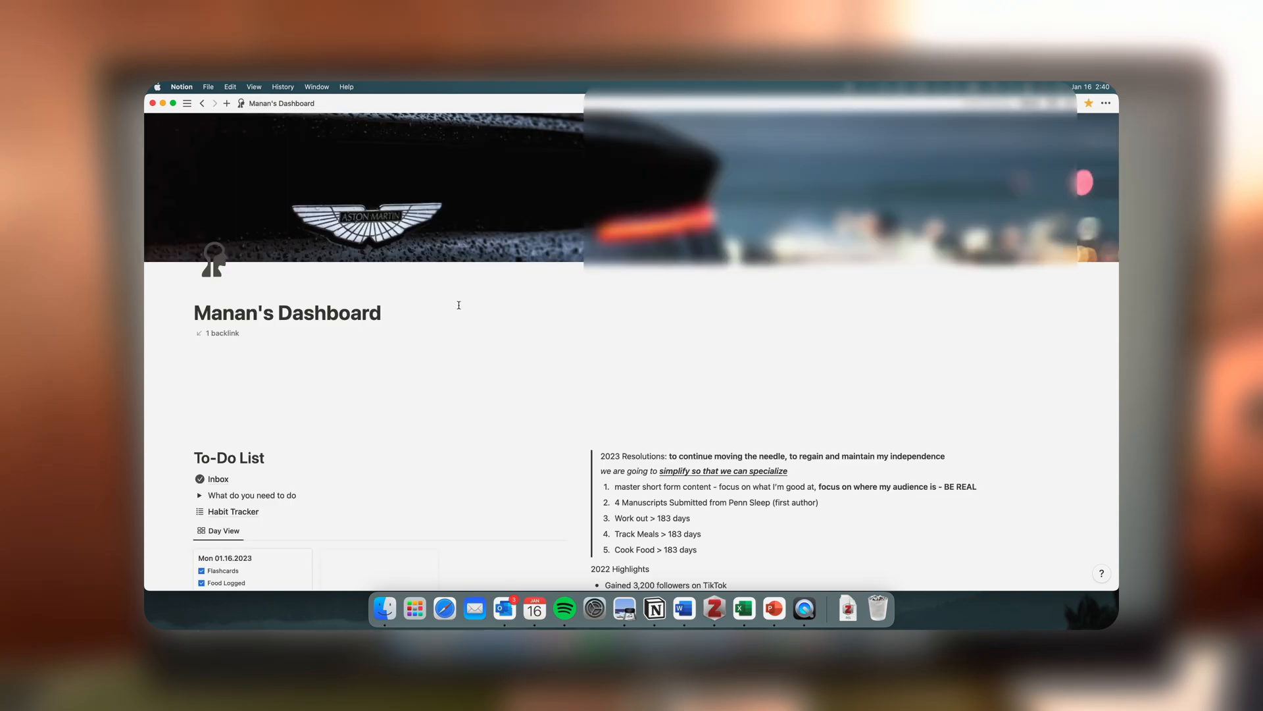
scroll(down, 3)
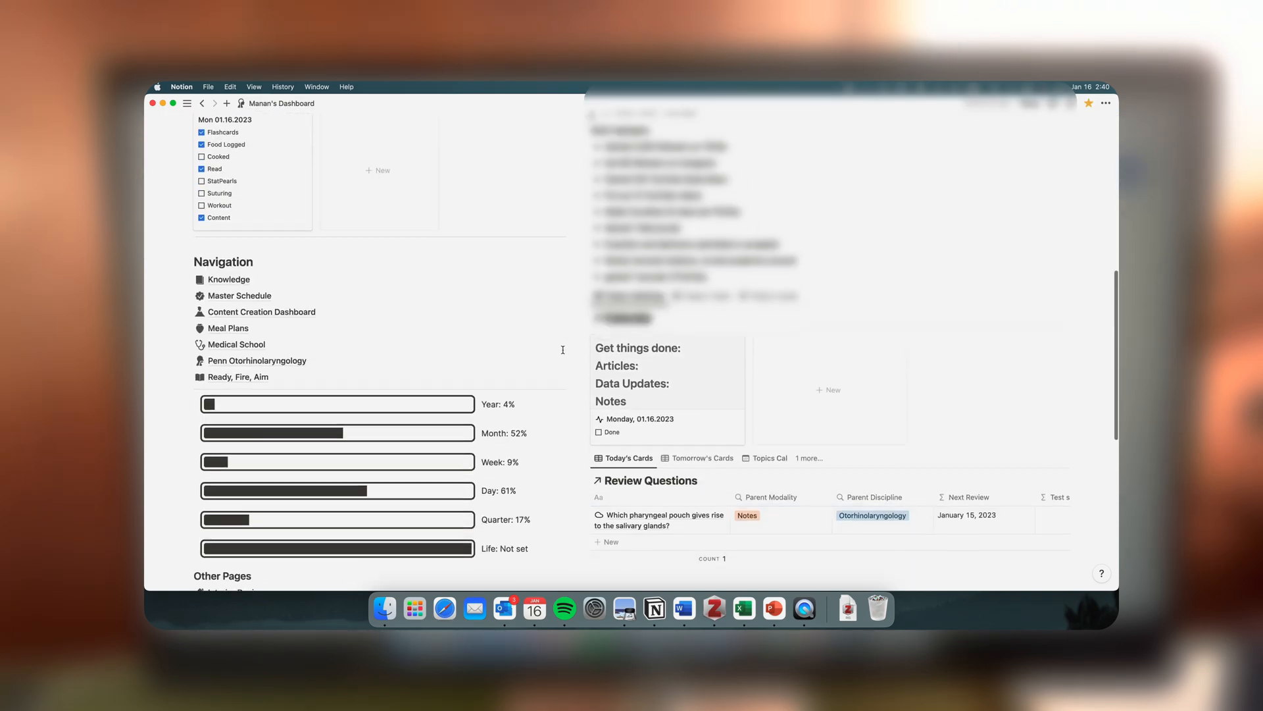
scroll(down, 3)
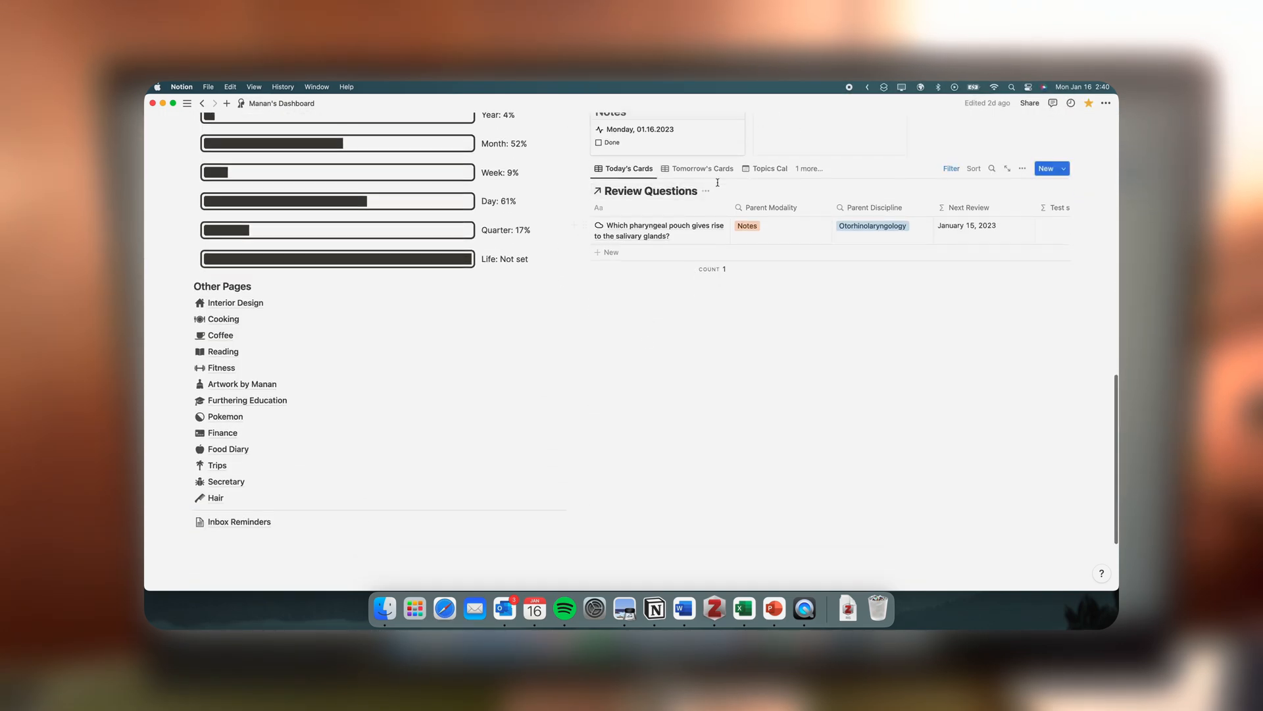
click(703, 169)
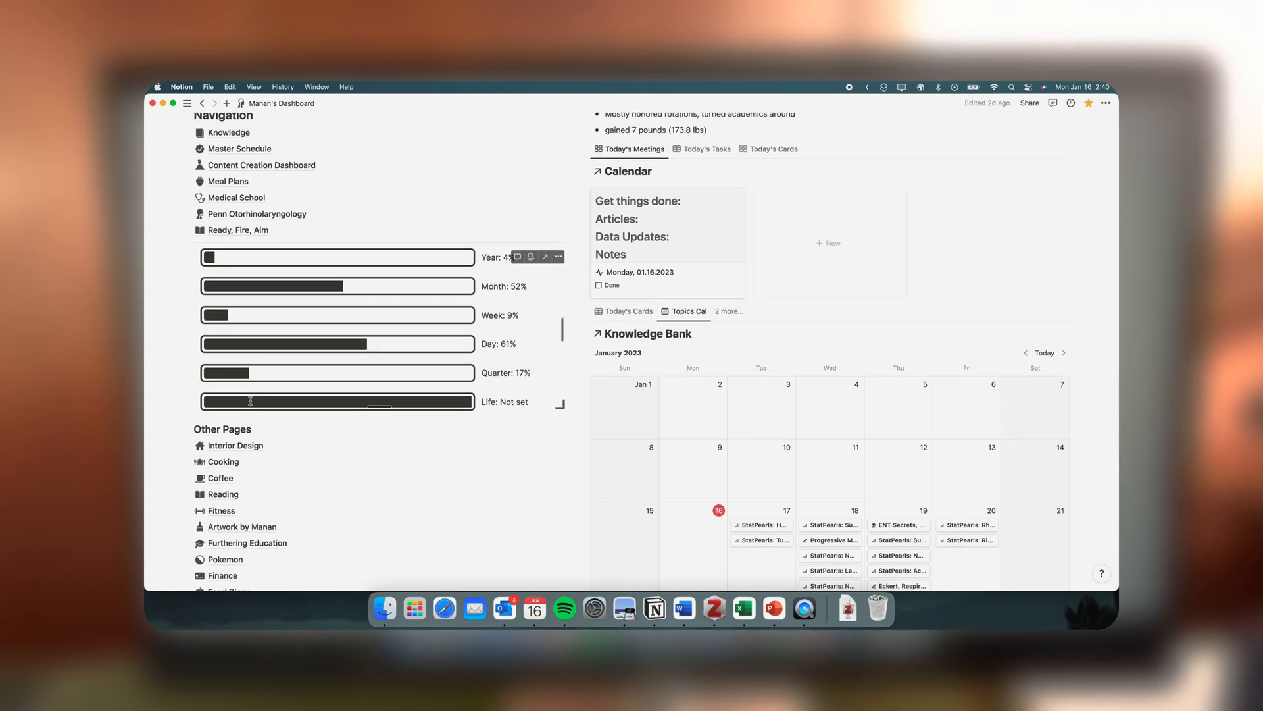
scroll(down, 3)
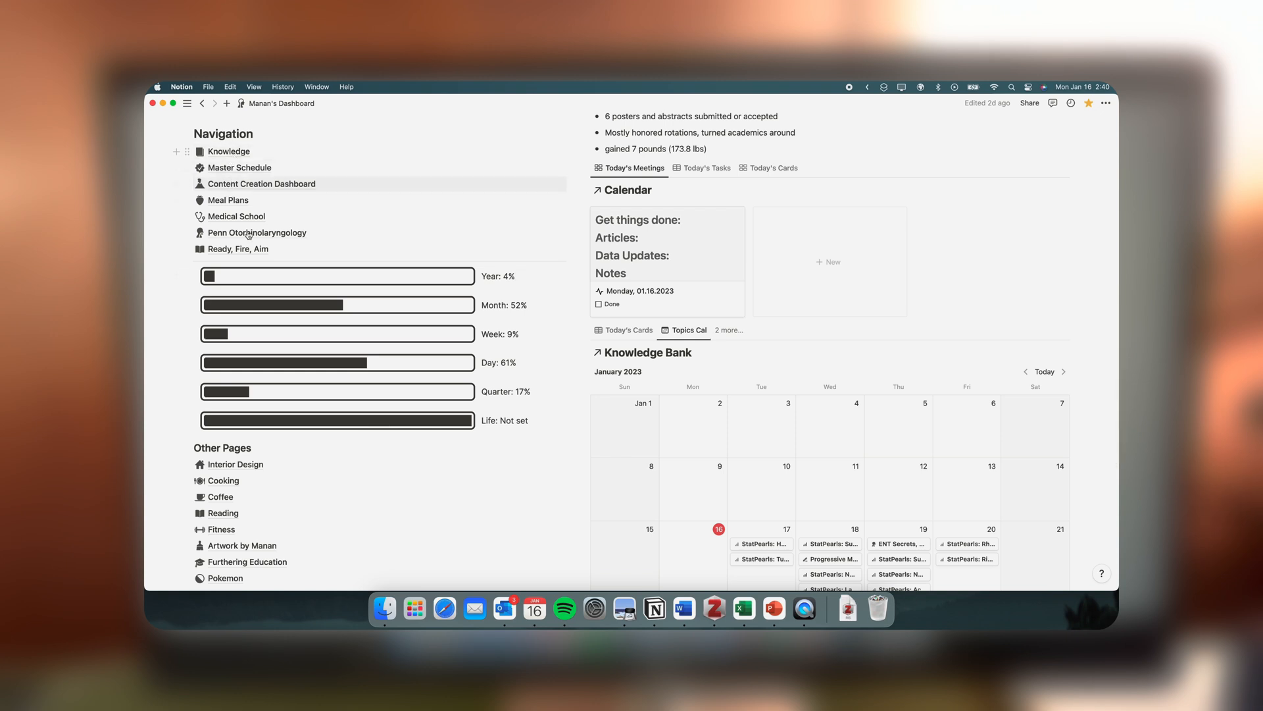
mouse_move(238, 167)
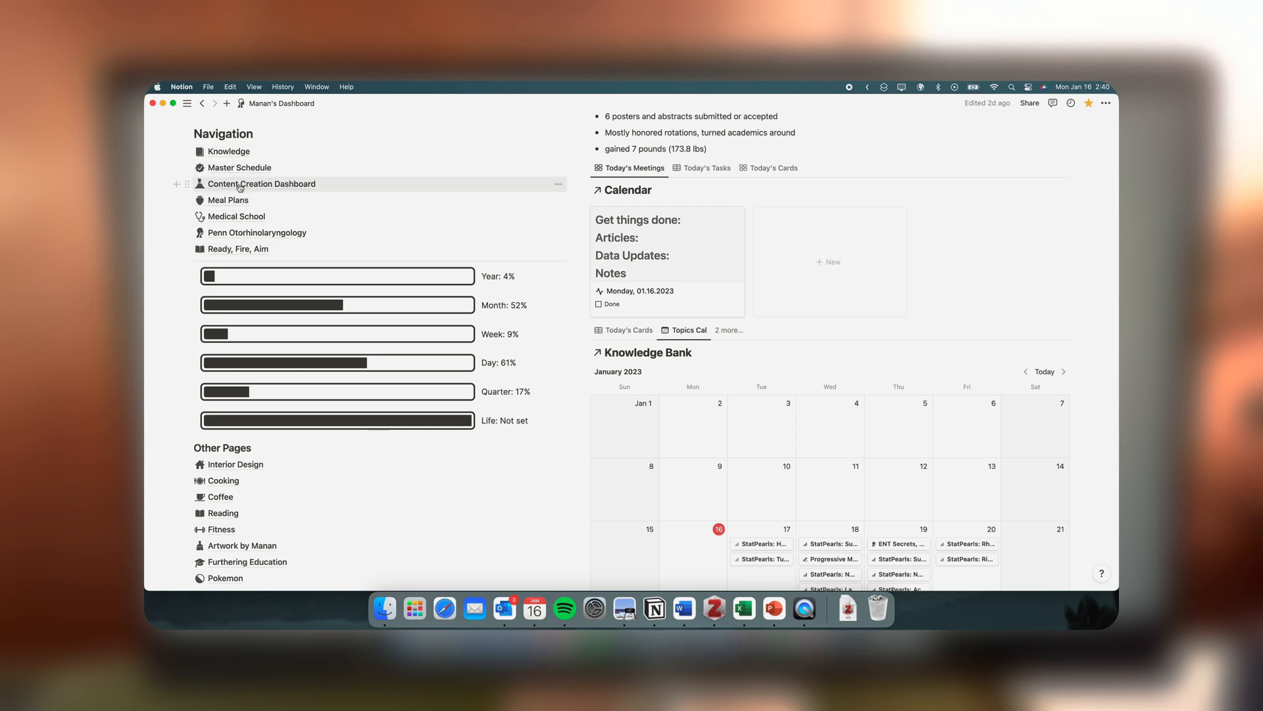
mouse_move(228, 200)
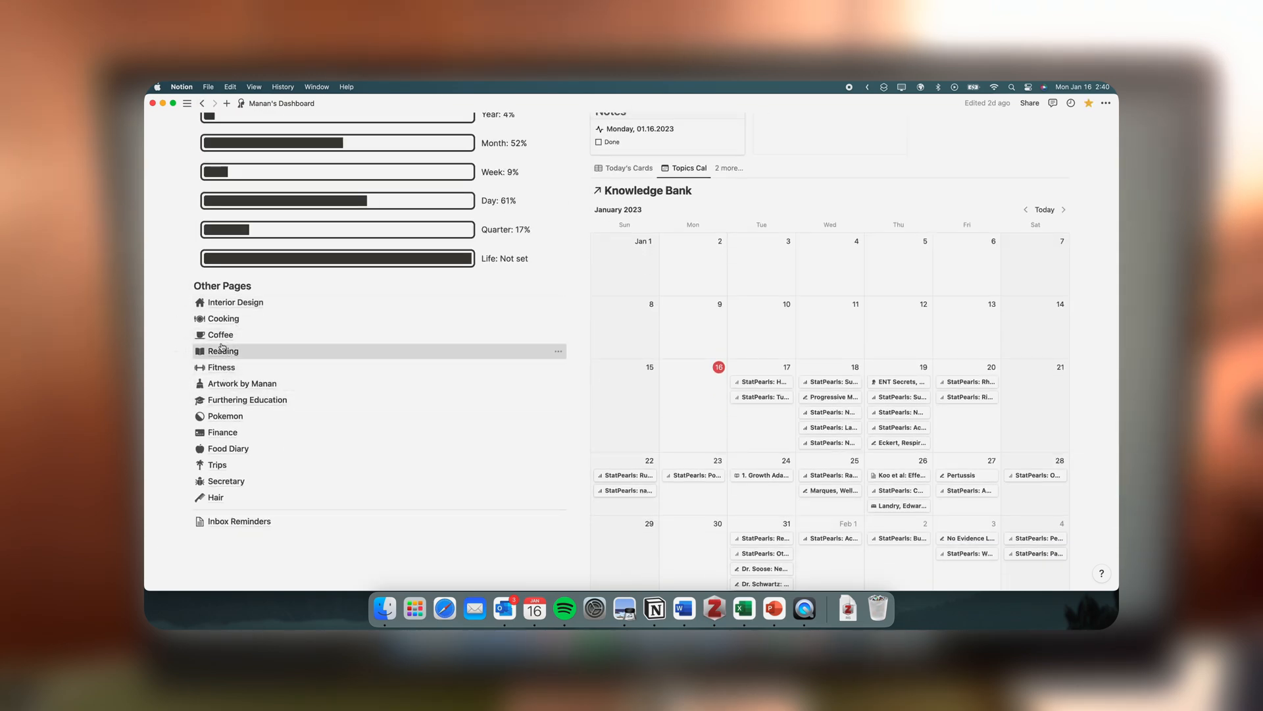
click(224, 350)
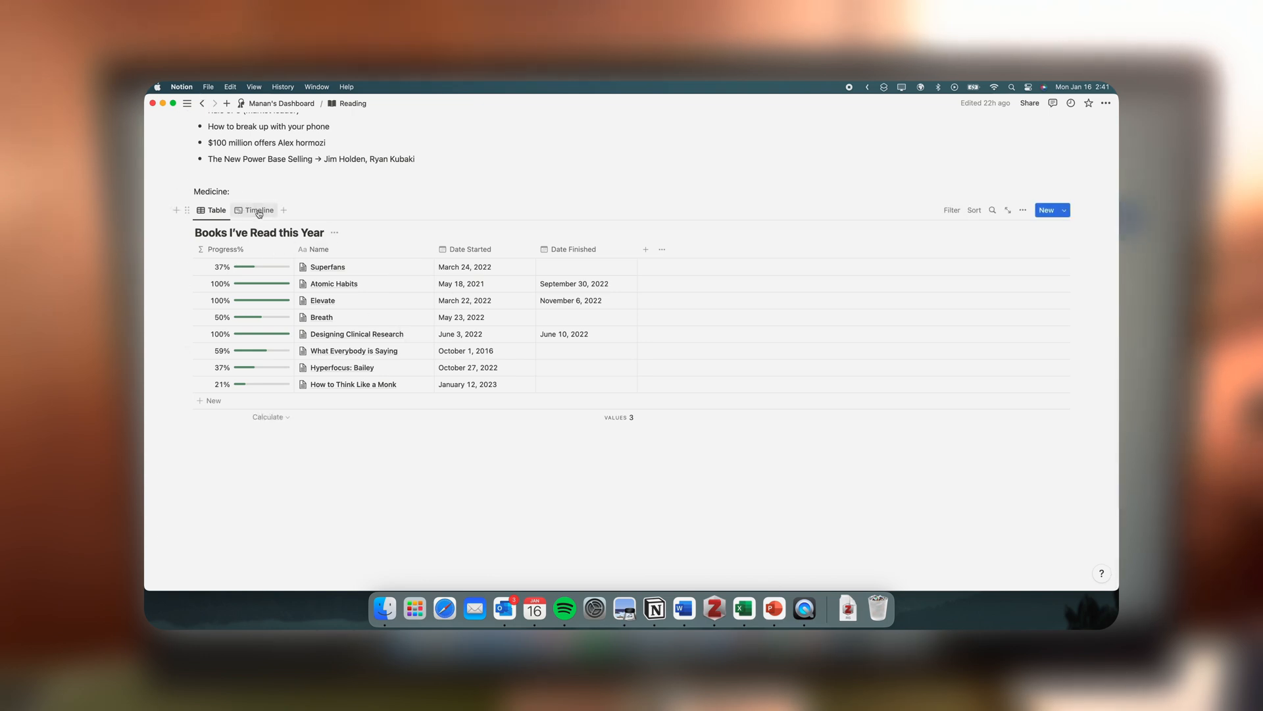
click(259, 210)
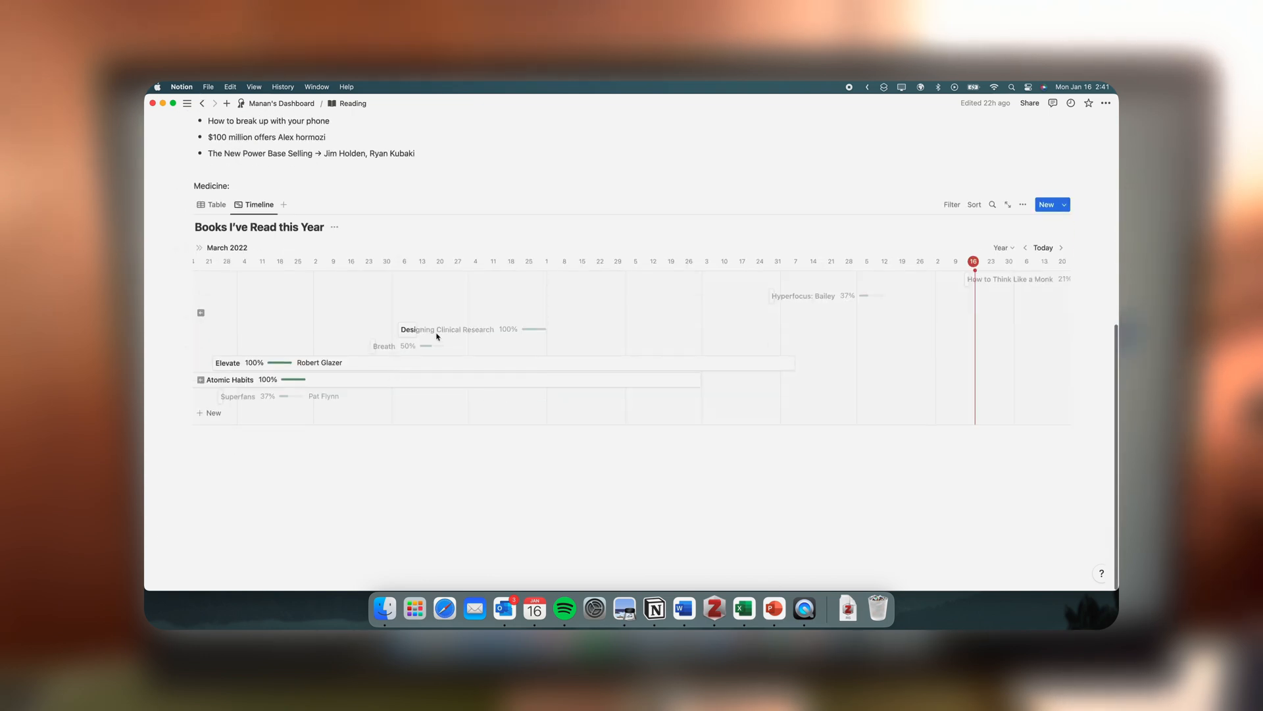
scroll(right, 3)
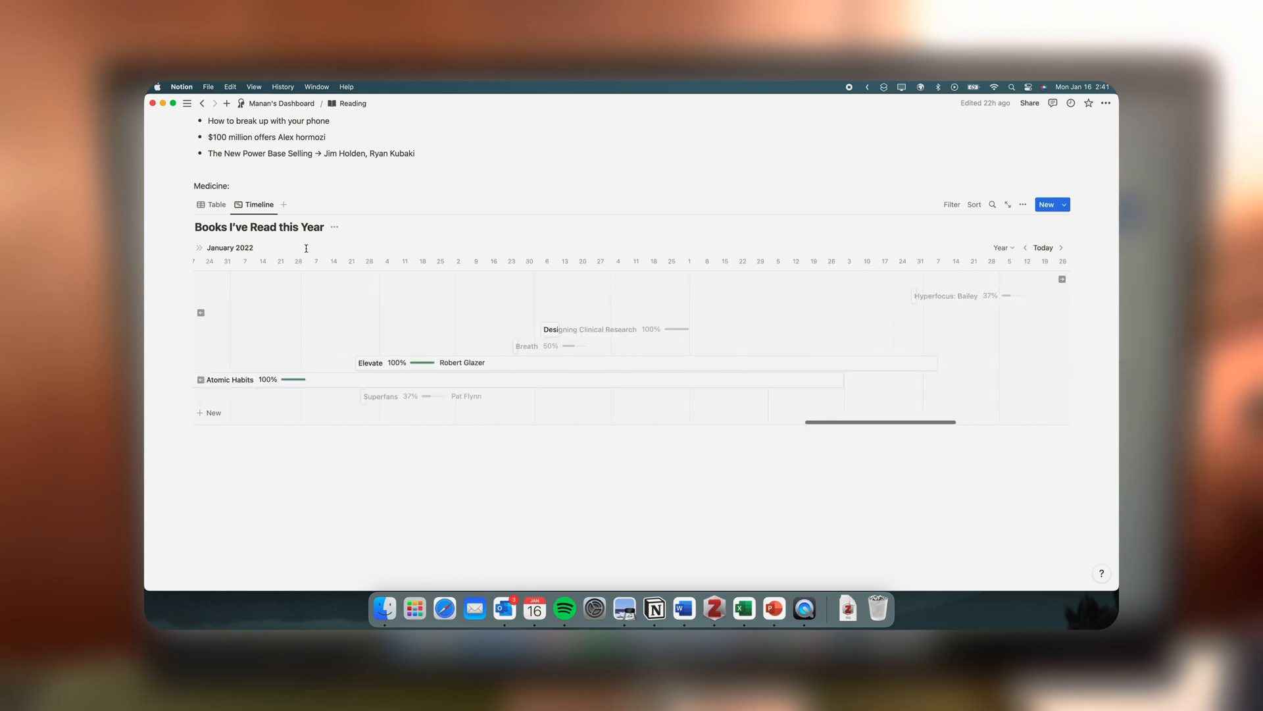
click(202, 103)
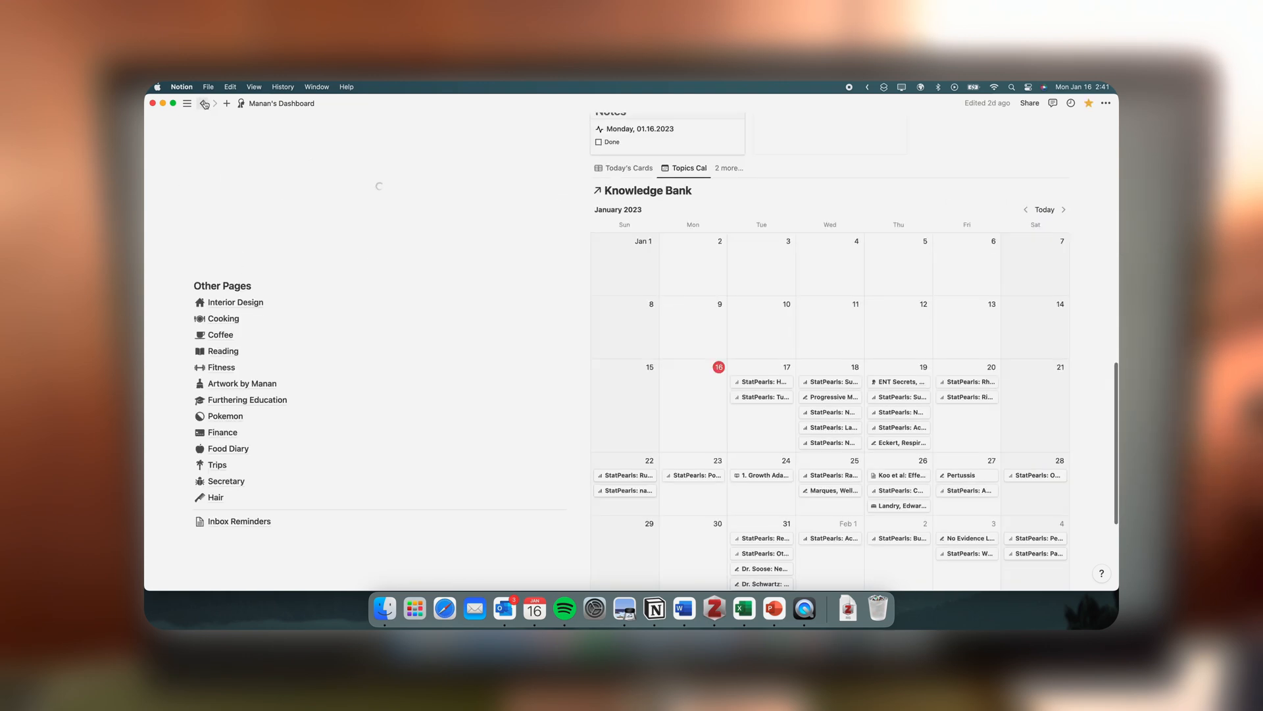
- Scroll to the Navigation section and open the Master Schedule page
scroll(down, 3)
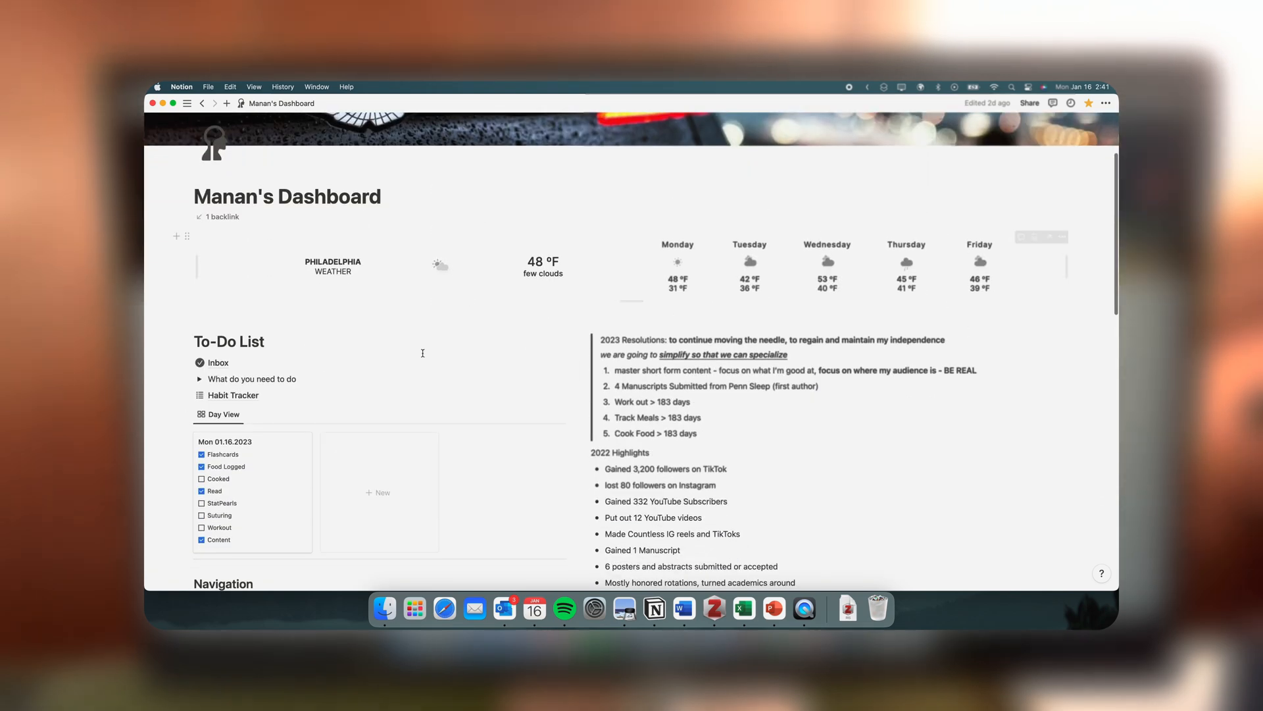
scroll(down, 3)
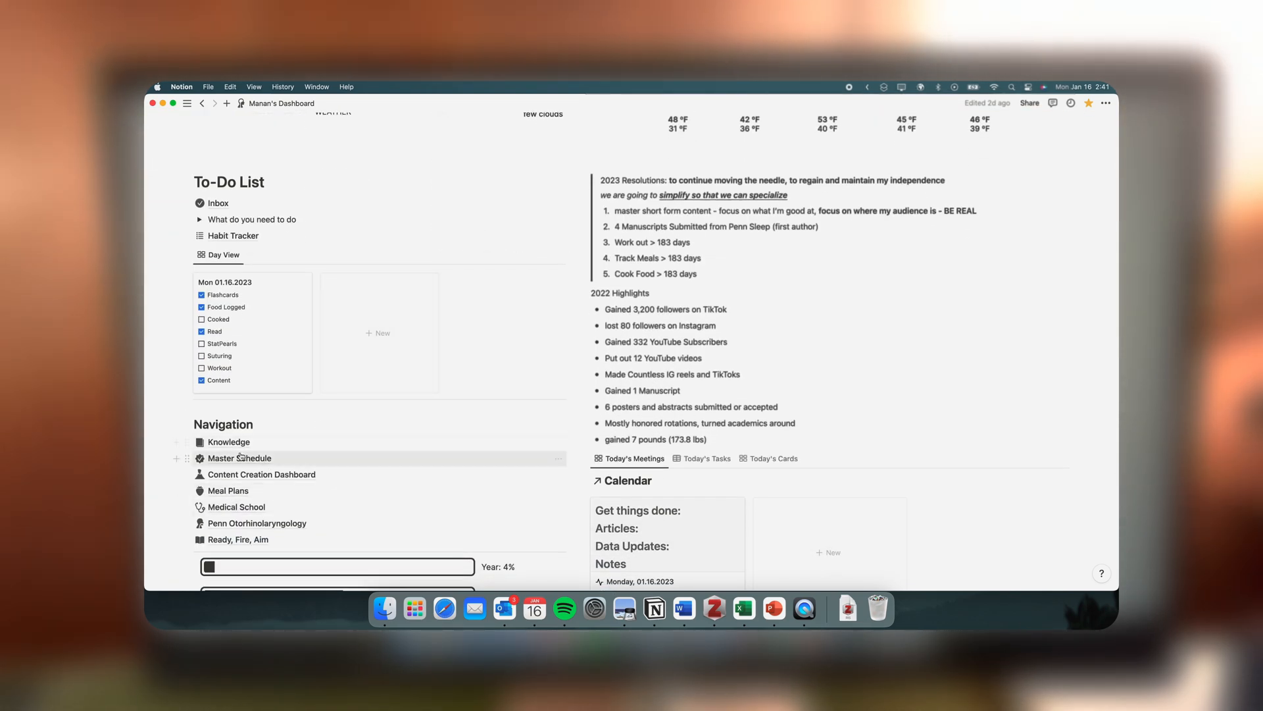
scroll(down, 3)
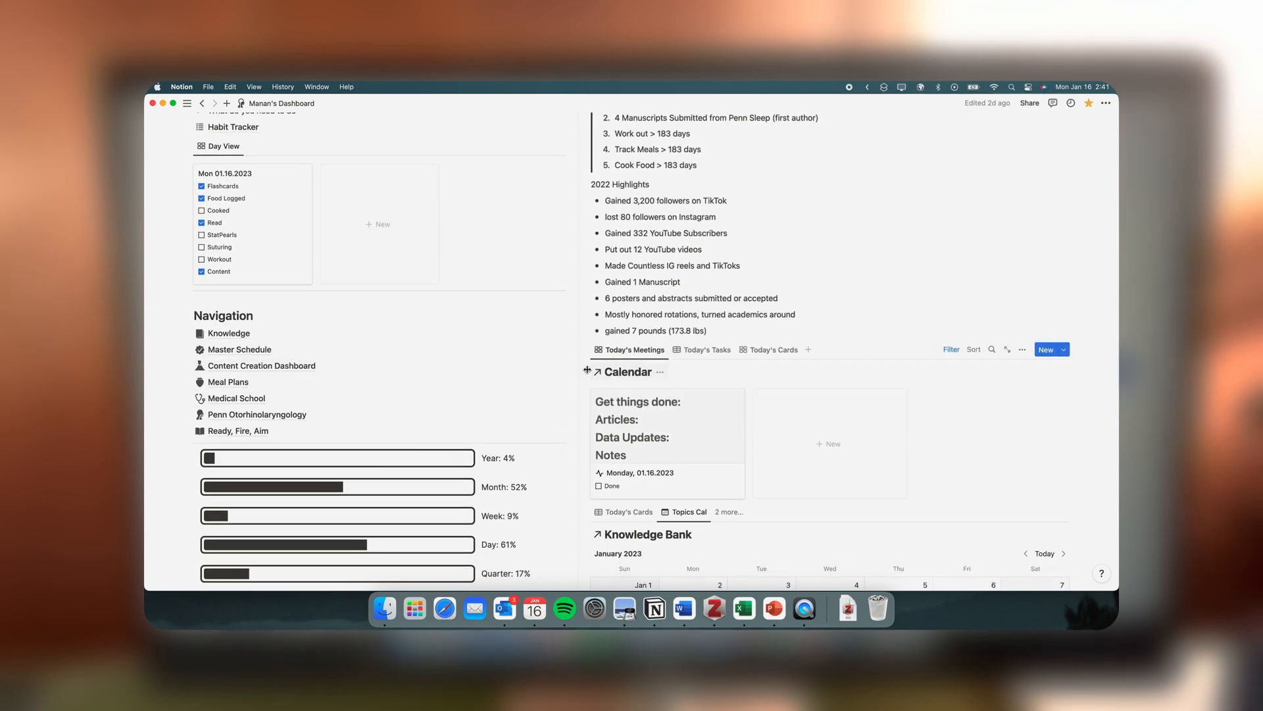
click(626, 371)
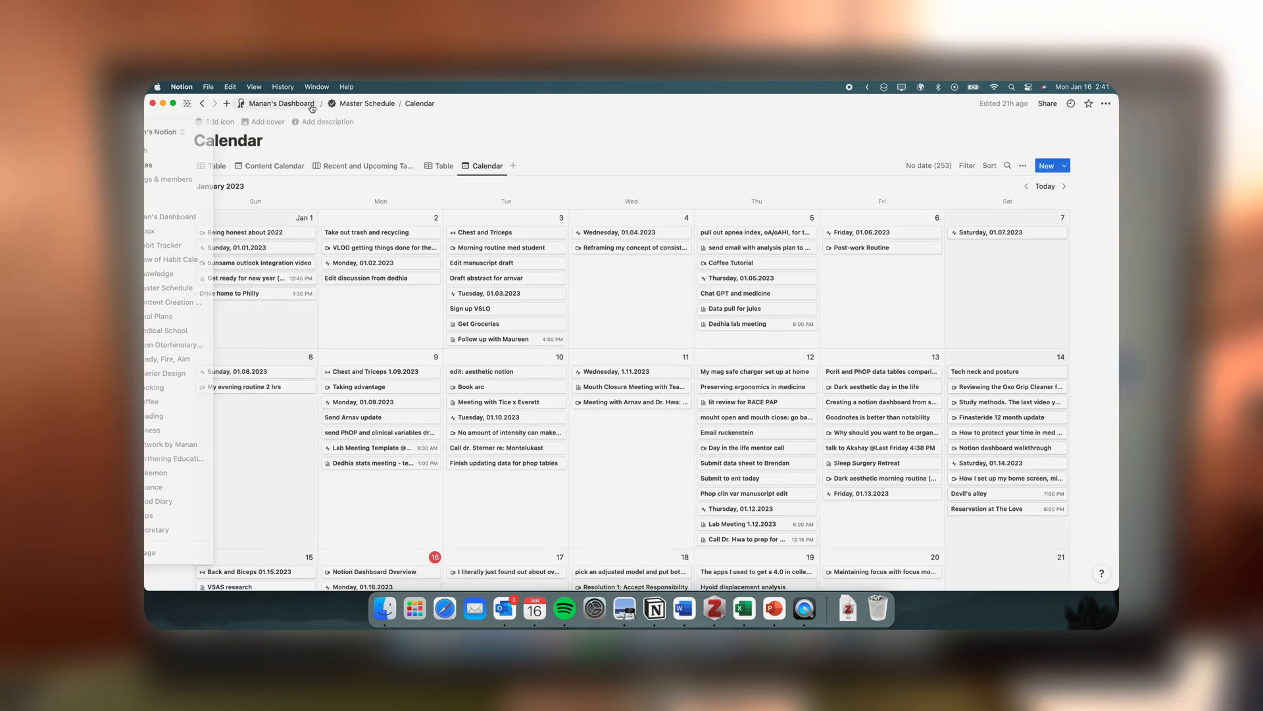
- Show the master calendar as a table and scroll right to the Type column
click(187, 102)
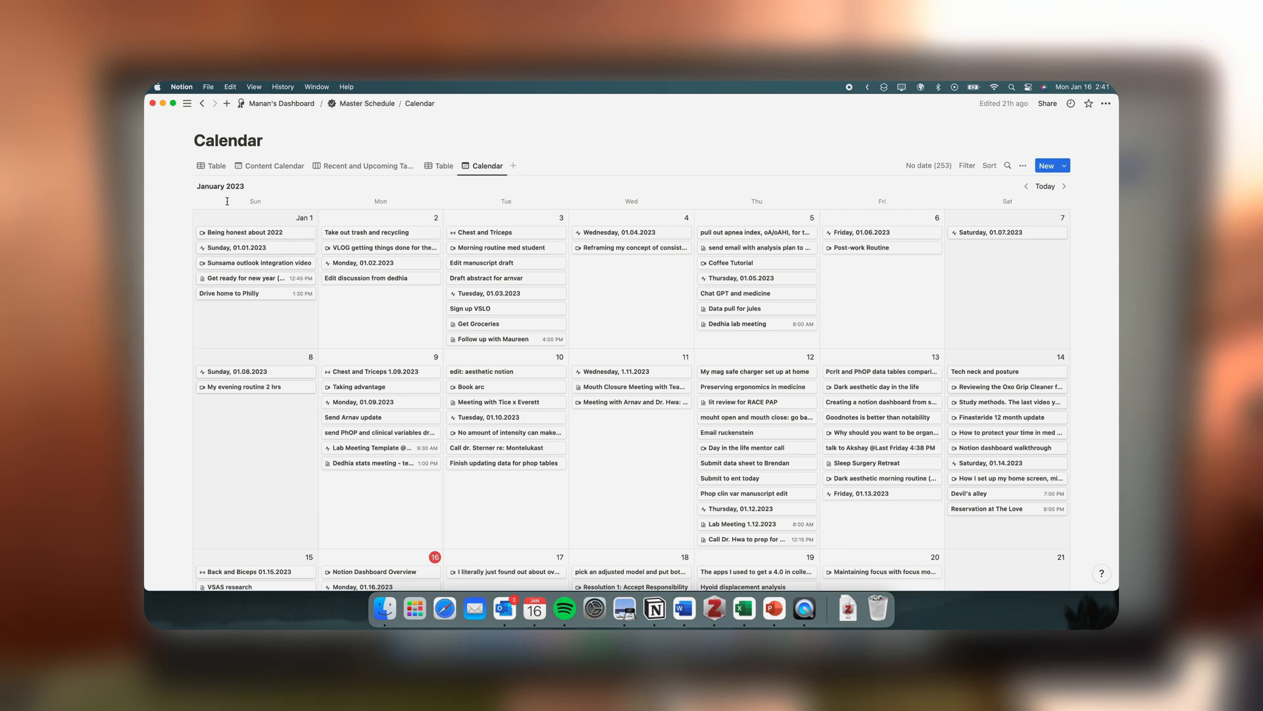
click(211, 165)
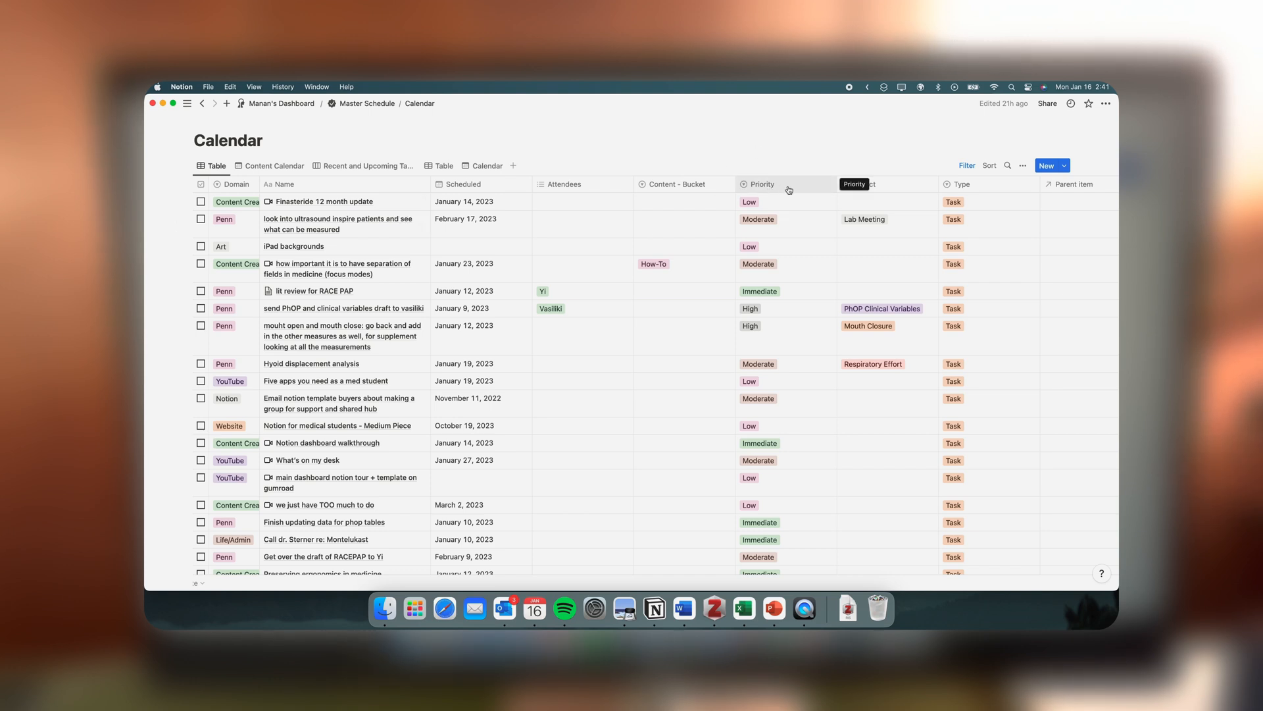
mouse_move(503, 282)
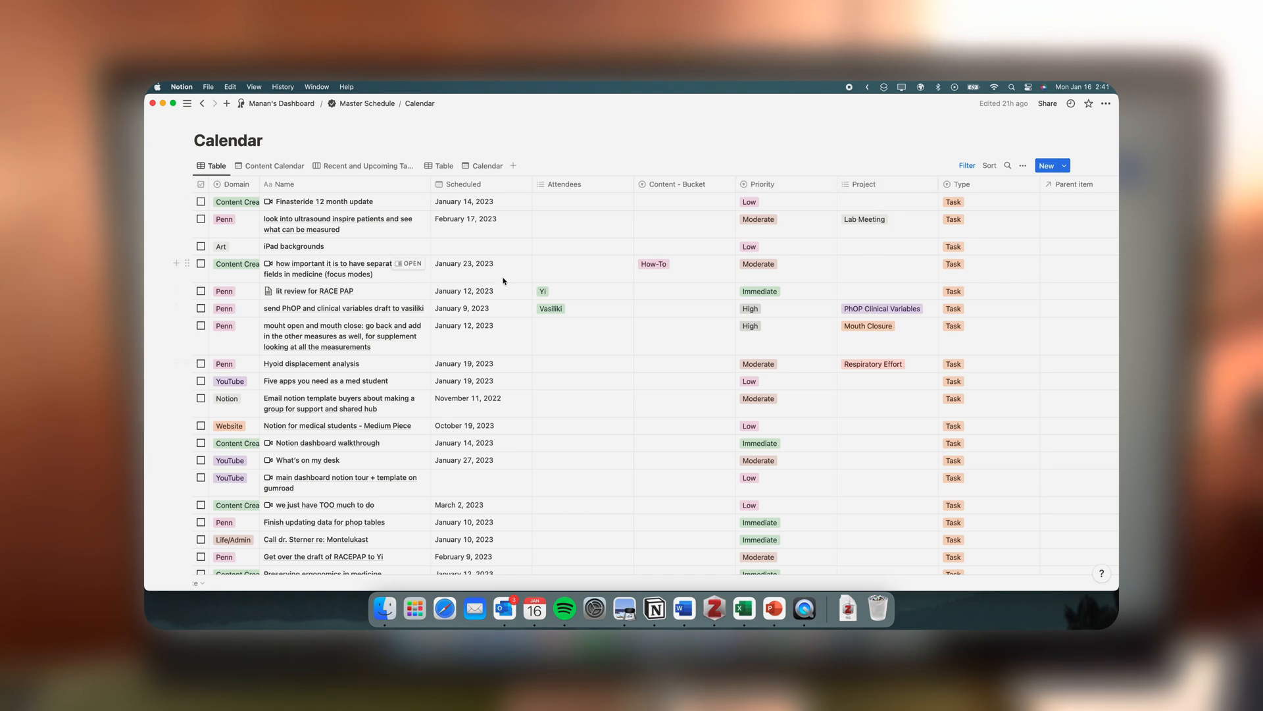
scroll(right, 3)
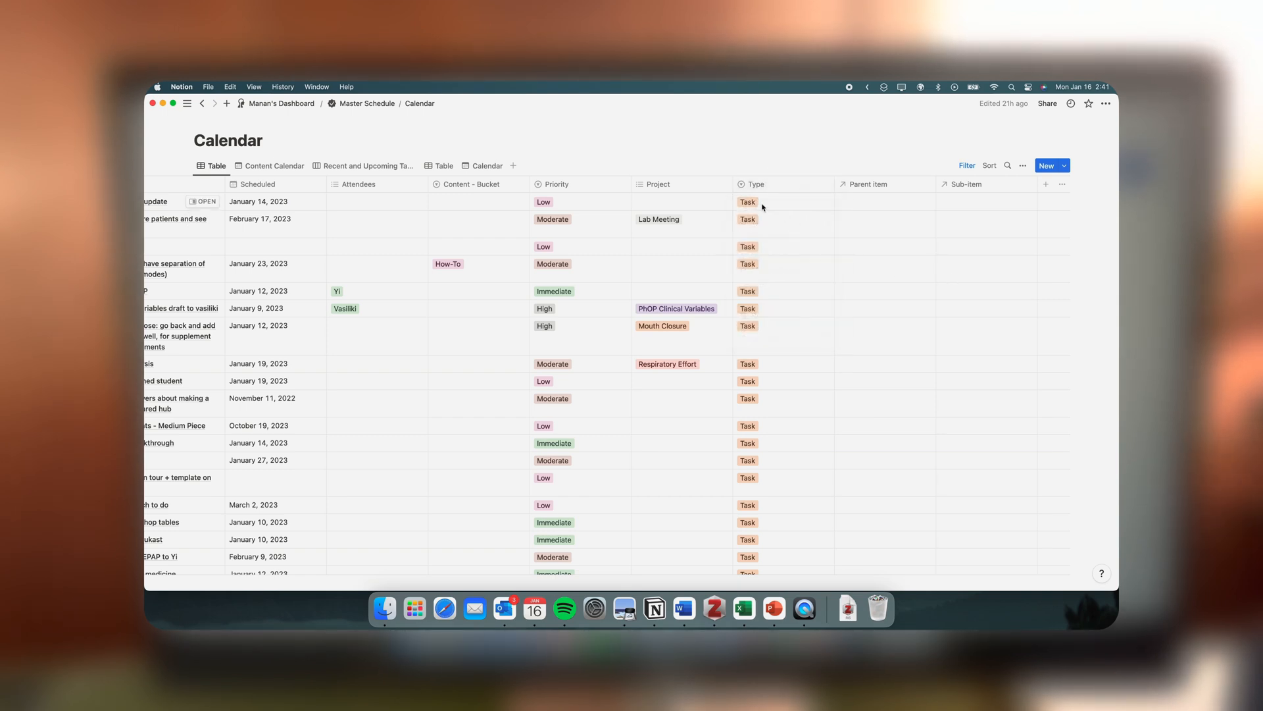
- Keep the first task's Type as Task, then return to Manan's Dashboard
click(762, 201)
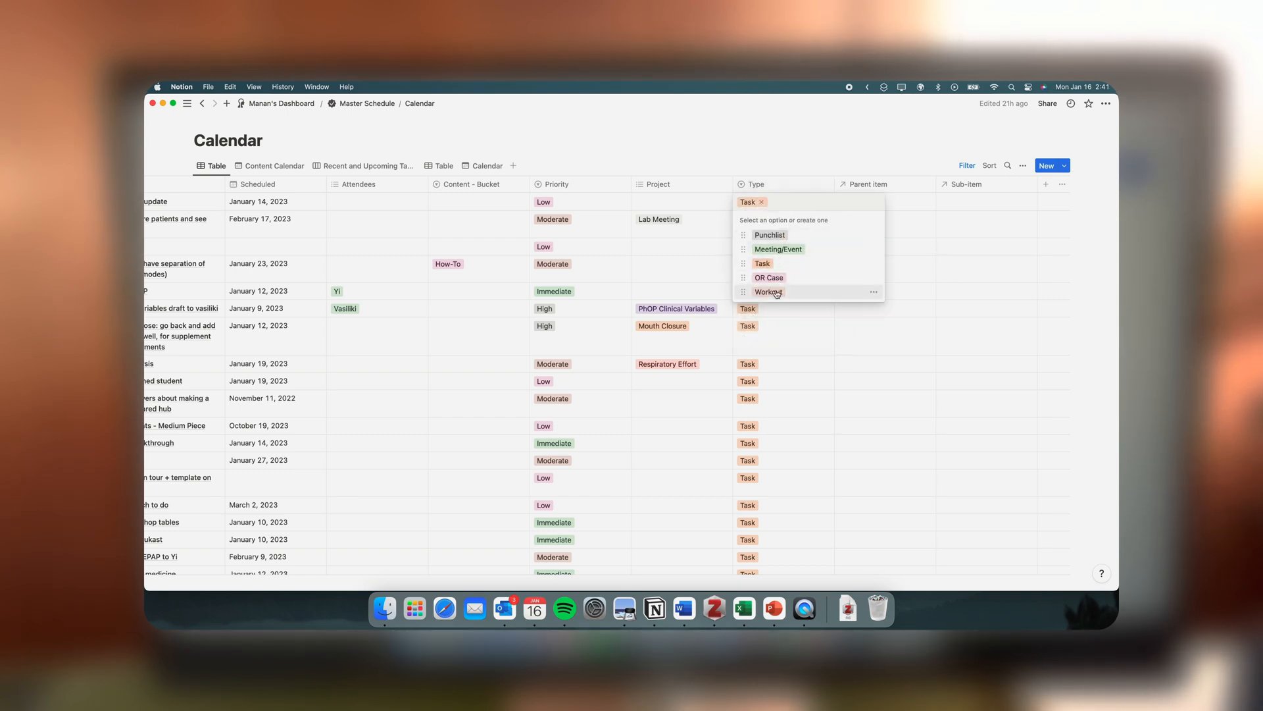
click(782, 200)
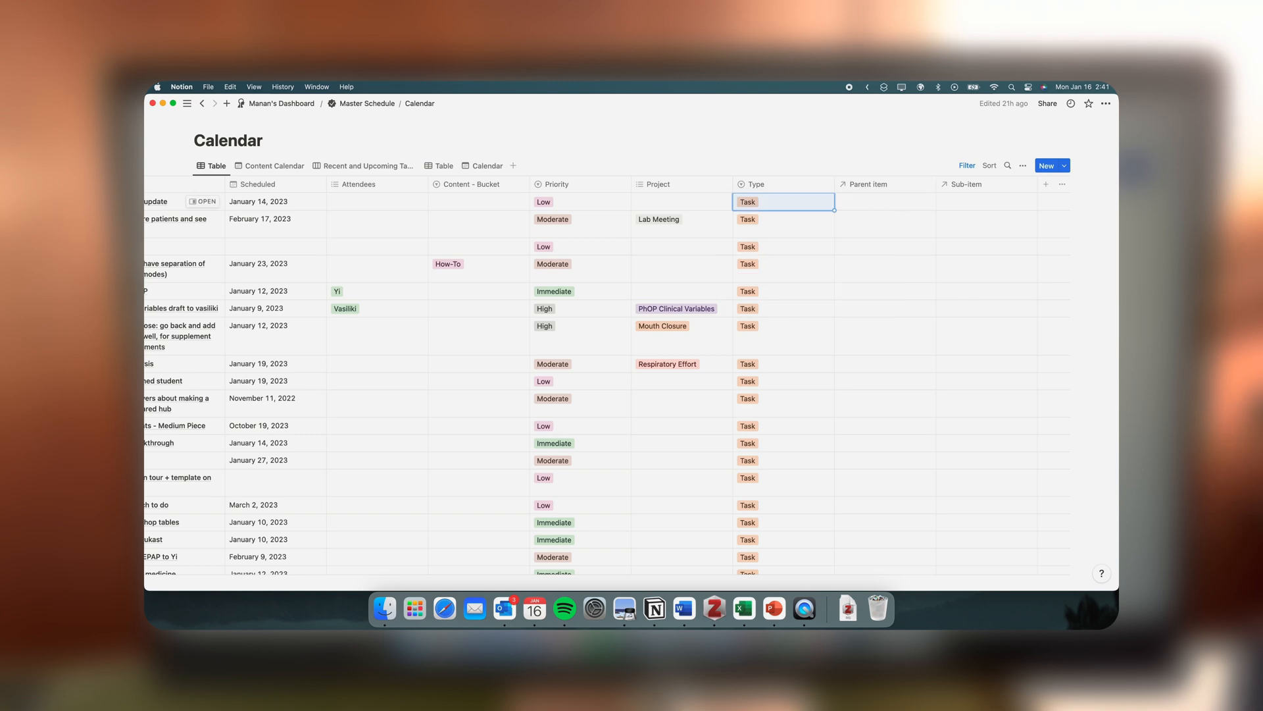
click(485, 166)
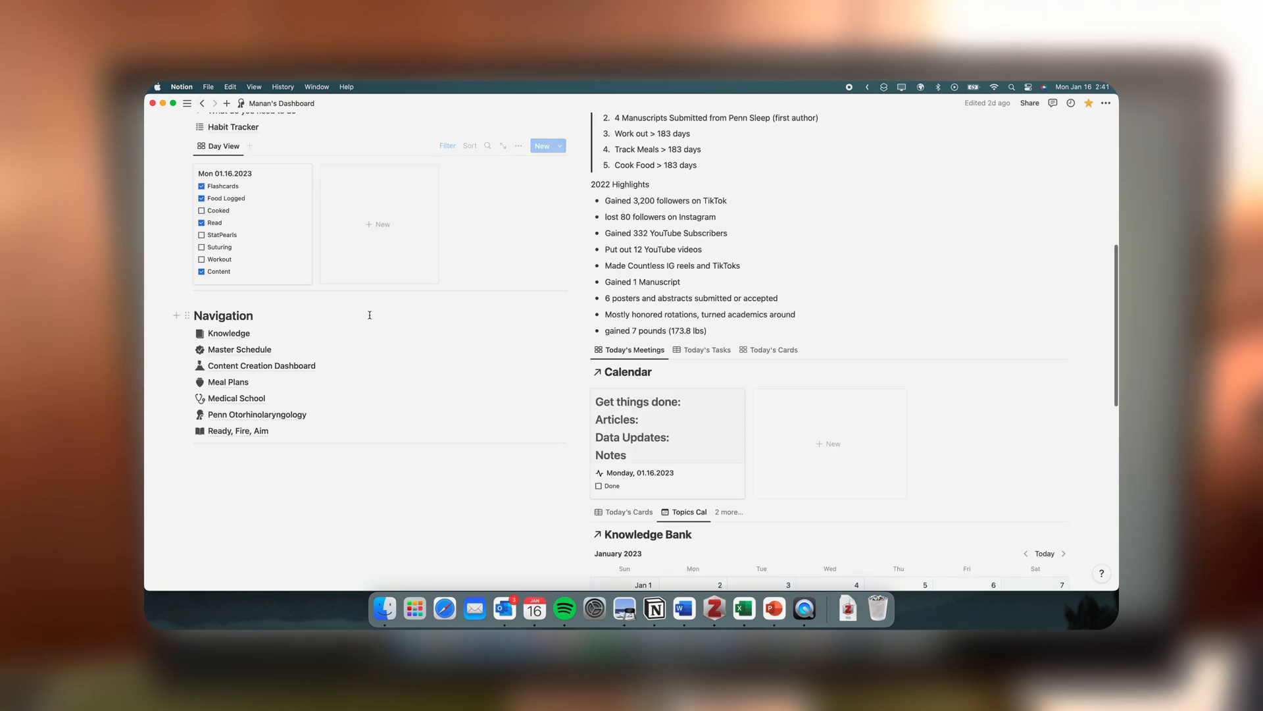
- Create a new calendar entry titled 'Post Notion video' with Type set to Task
scroll(down, 3)
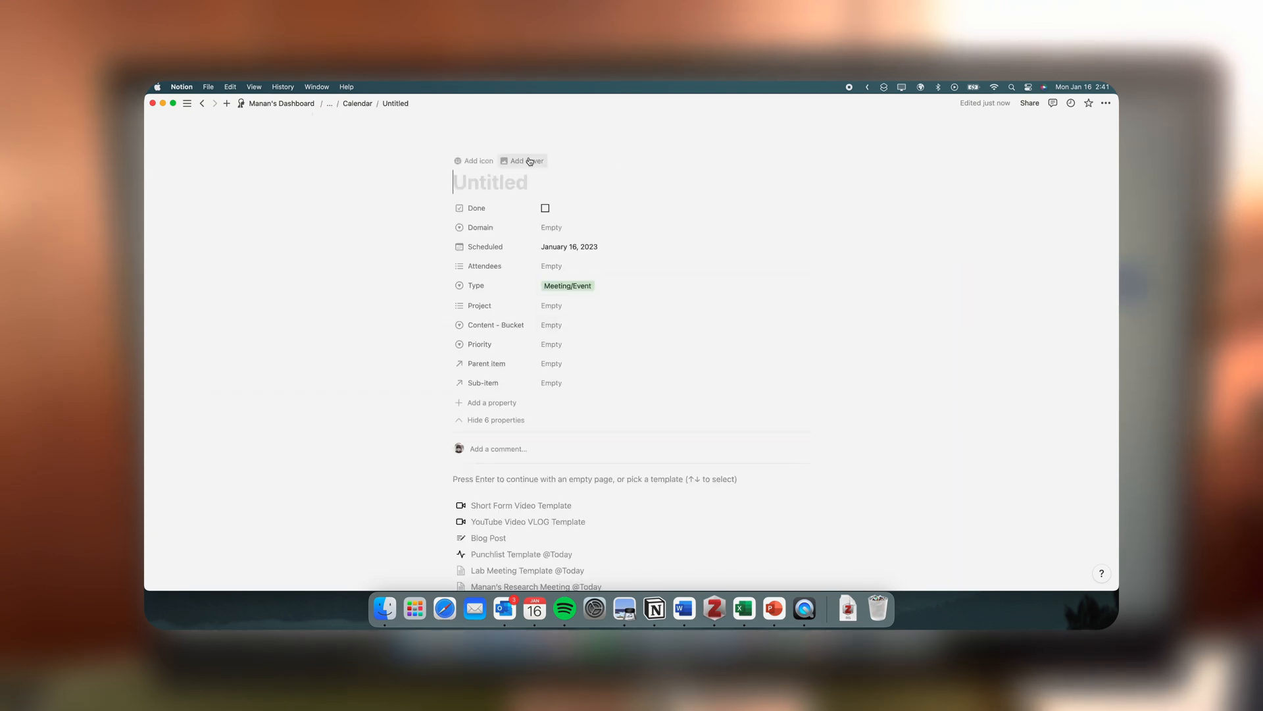
text(Post Notion video)
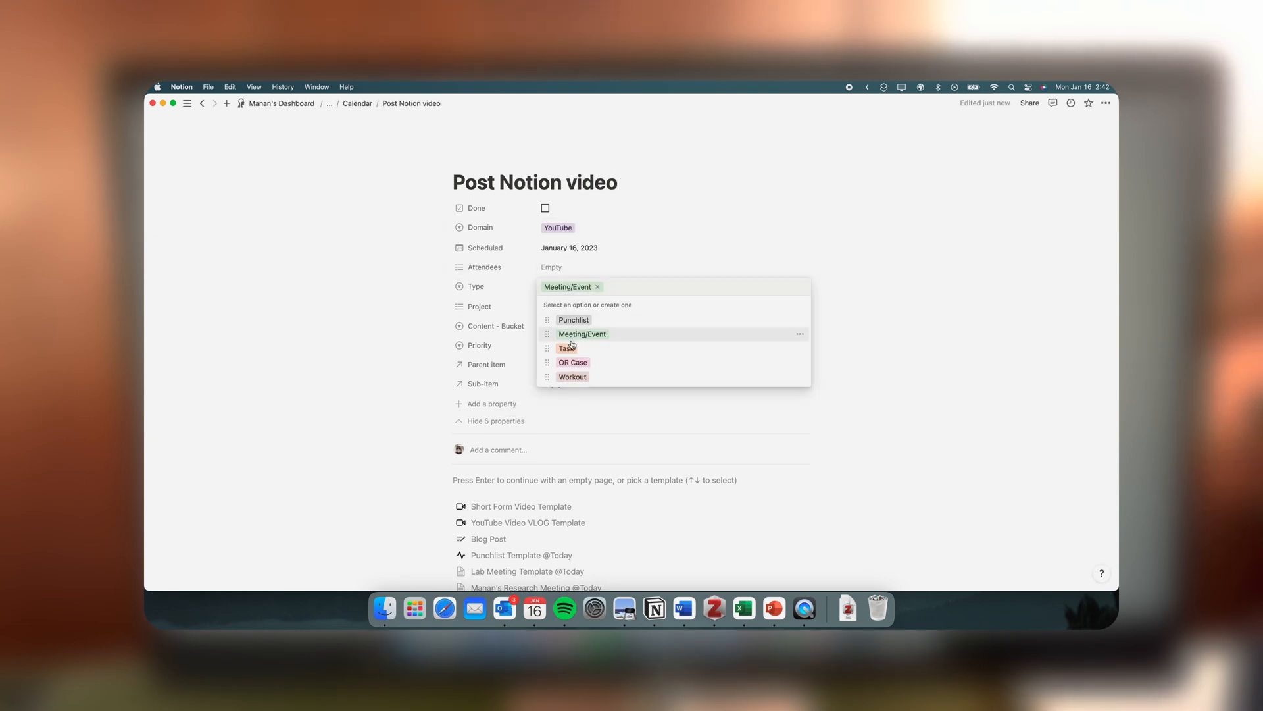
click(568, 348)
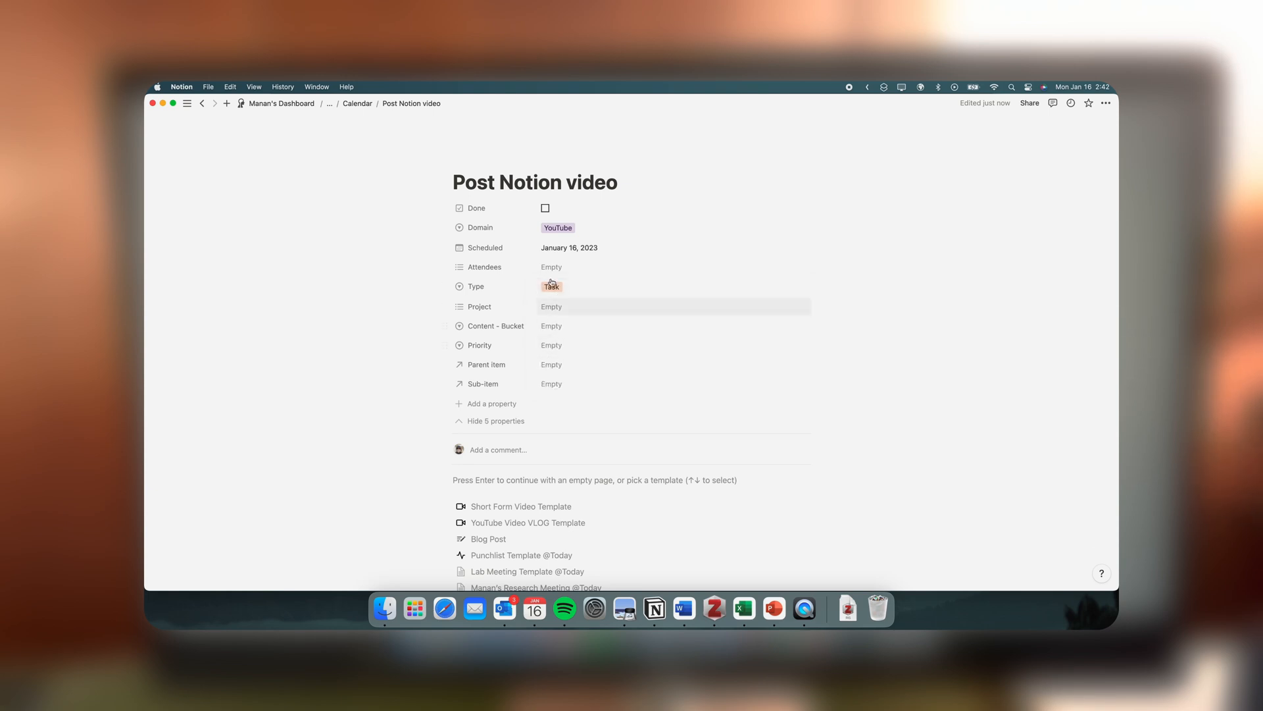
- Set the task's domain to YouTube and priority to Immediate, scheduled January 19, 2023
click(551, 306)
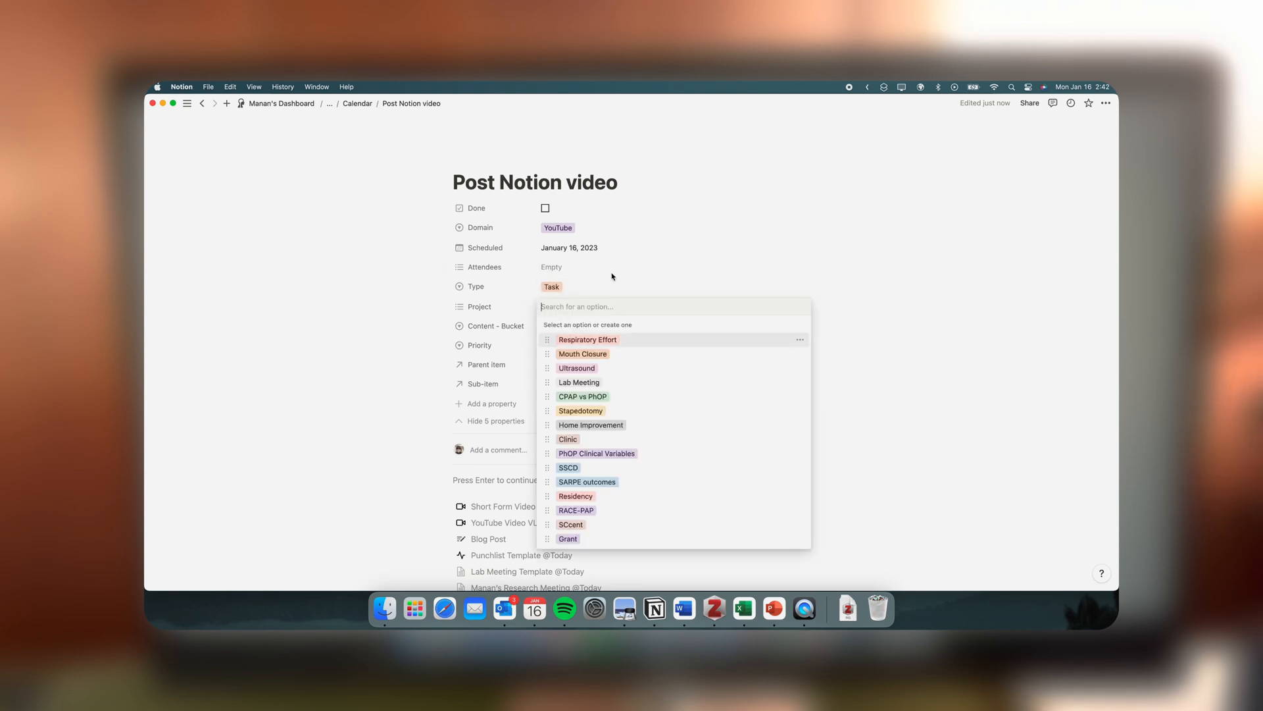
click(479, 344)
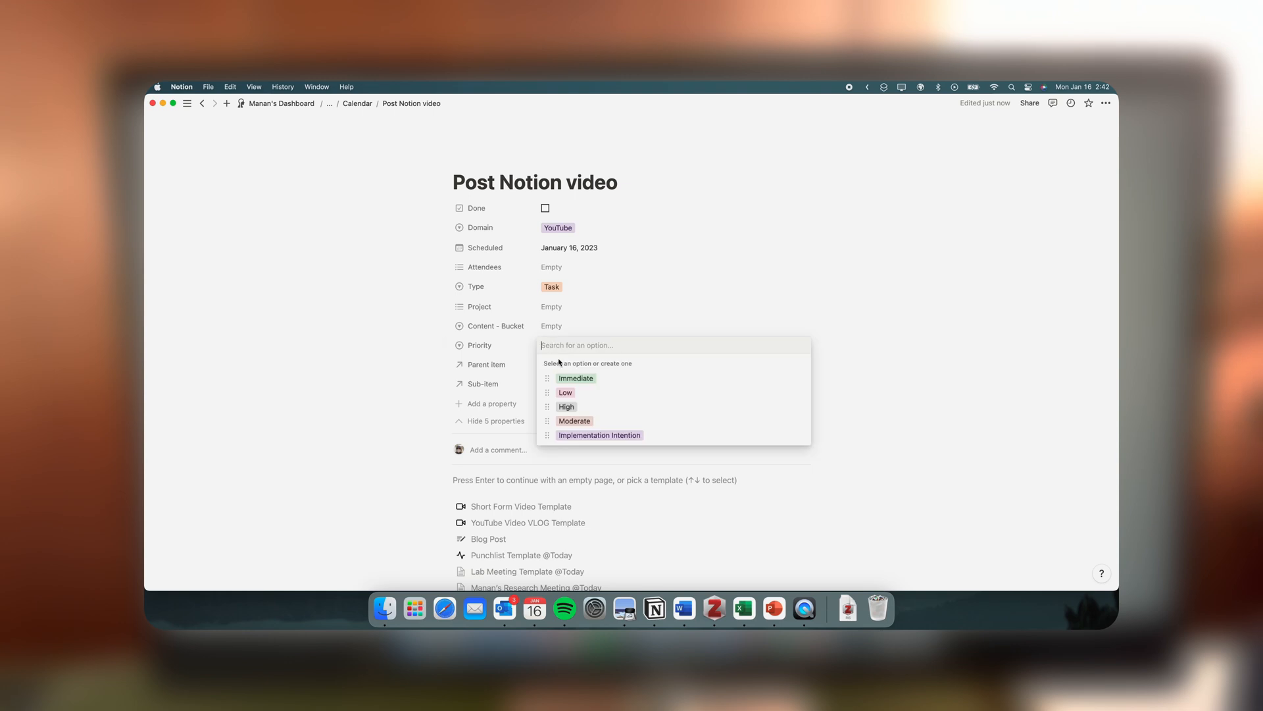
click(575, 378)
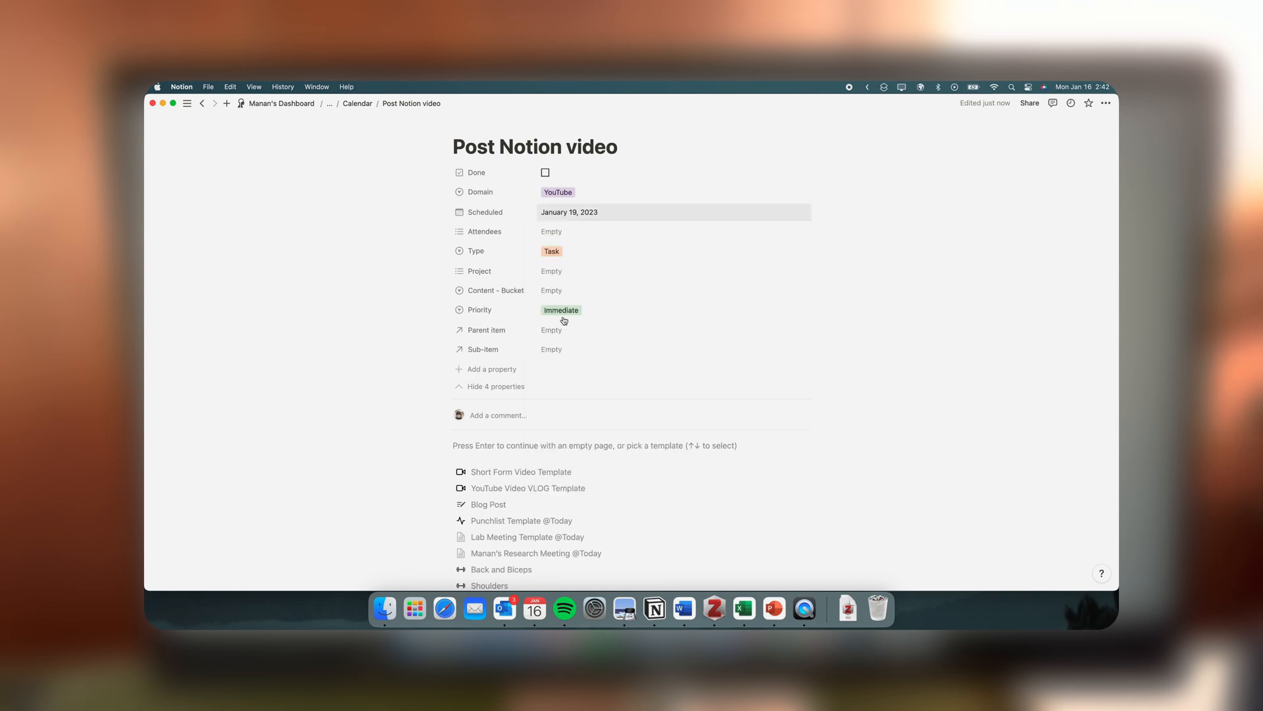
scroll(down, 3)
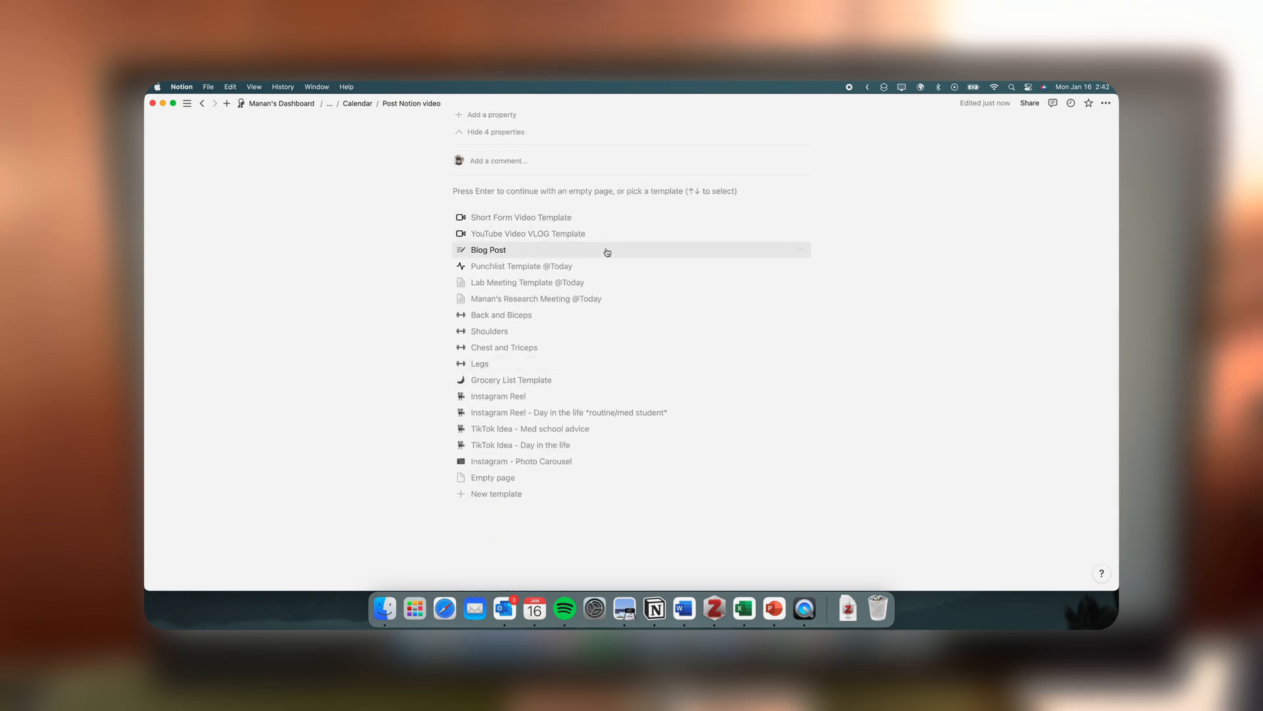
mouse_move(511, 482)
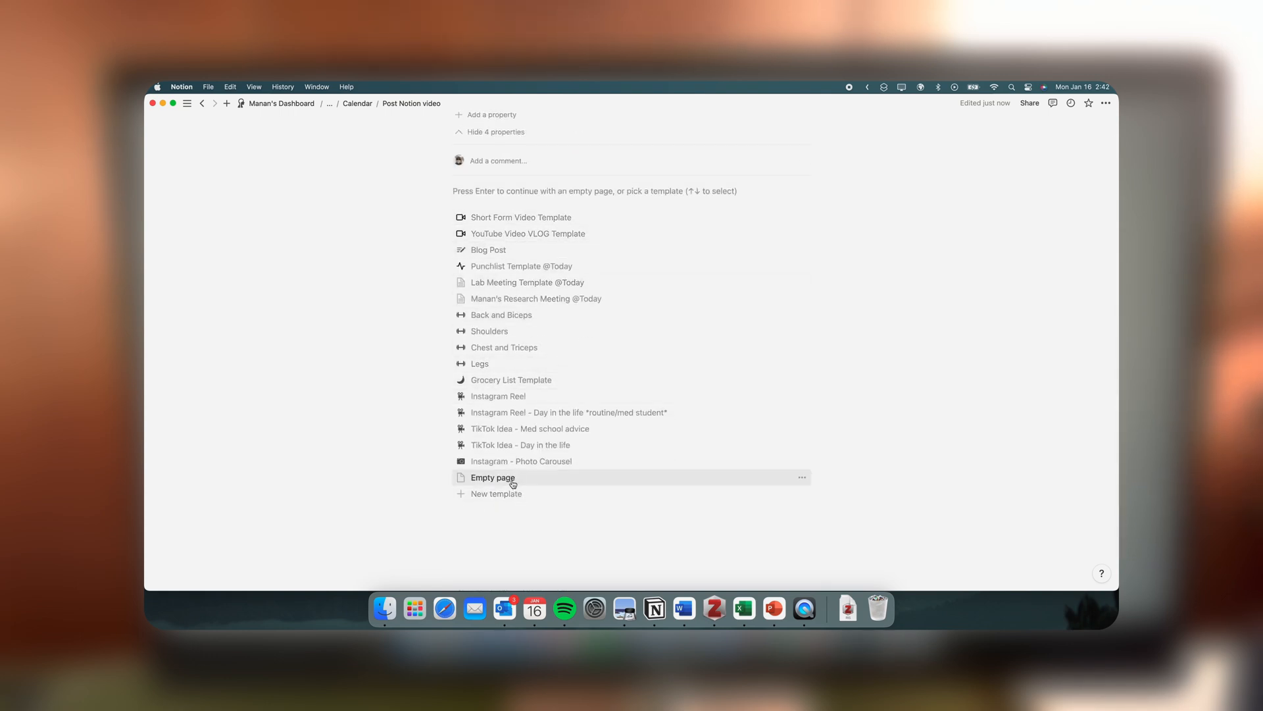